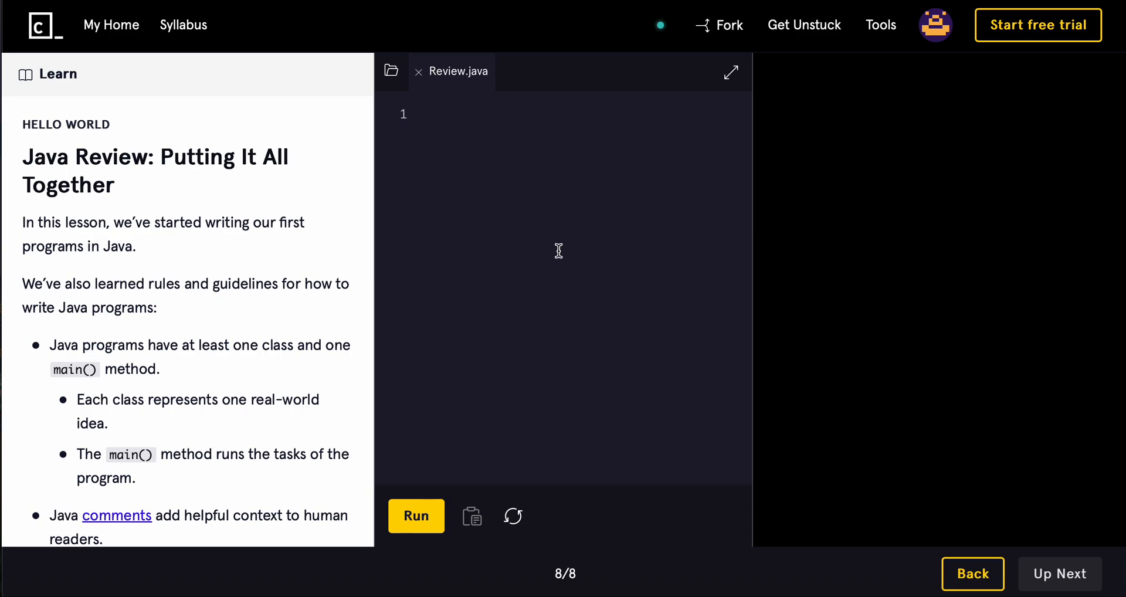
mouse_move(345, 218)
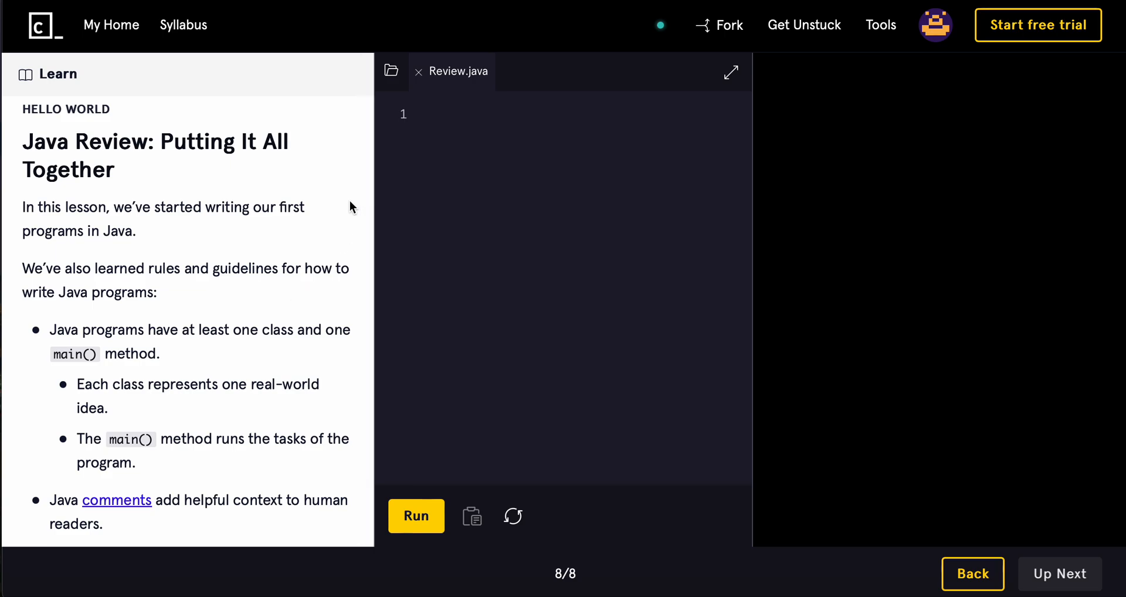
- Scroll the Learn panel through the Java Review summary points down to the Instructions section
scroll("down", 3)
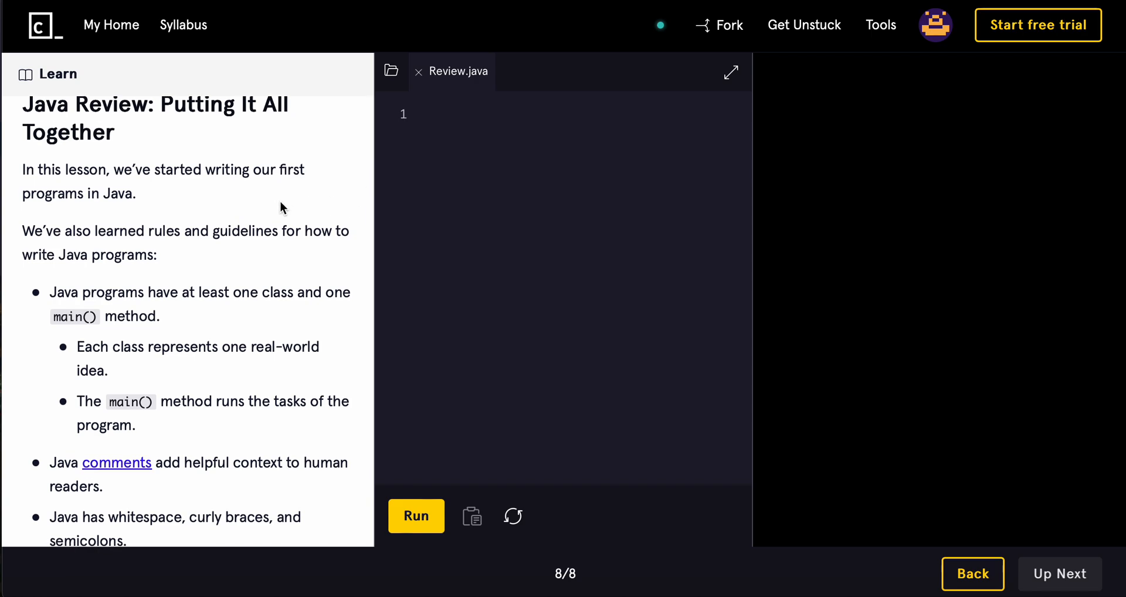
scroll("down", 3)
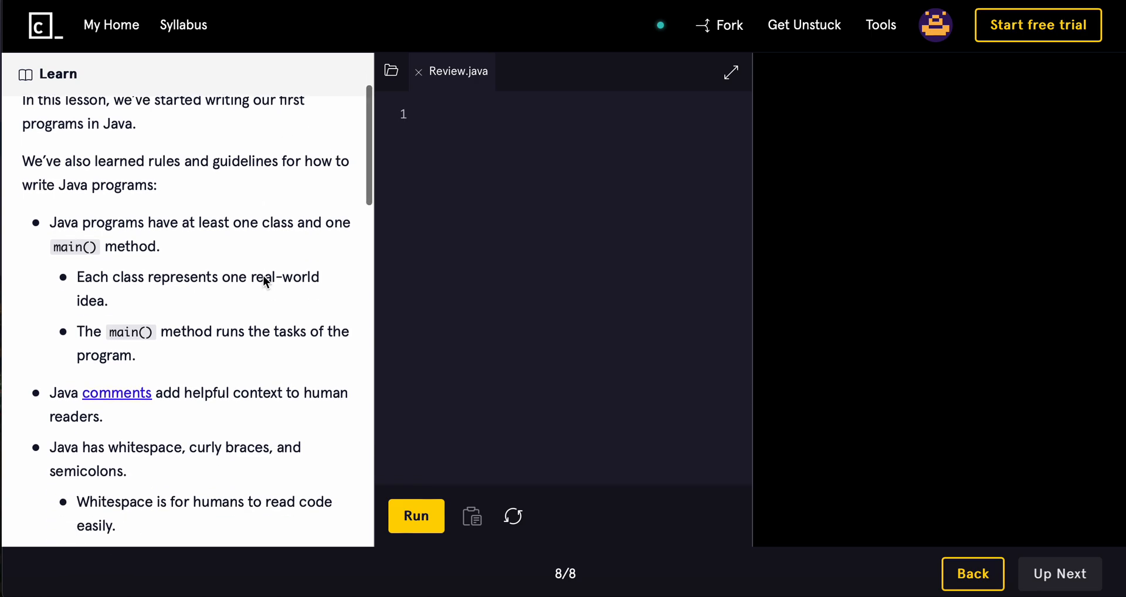
mouse_move(248, 181)
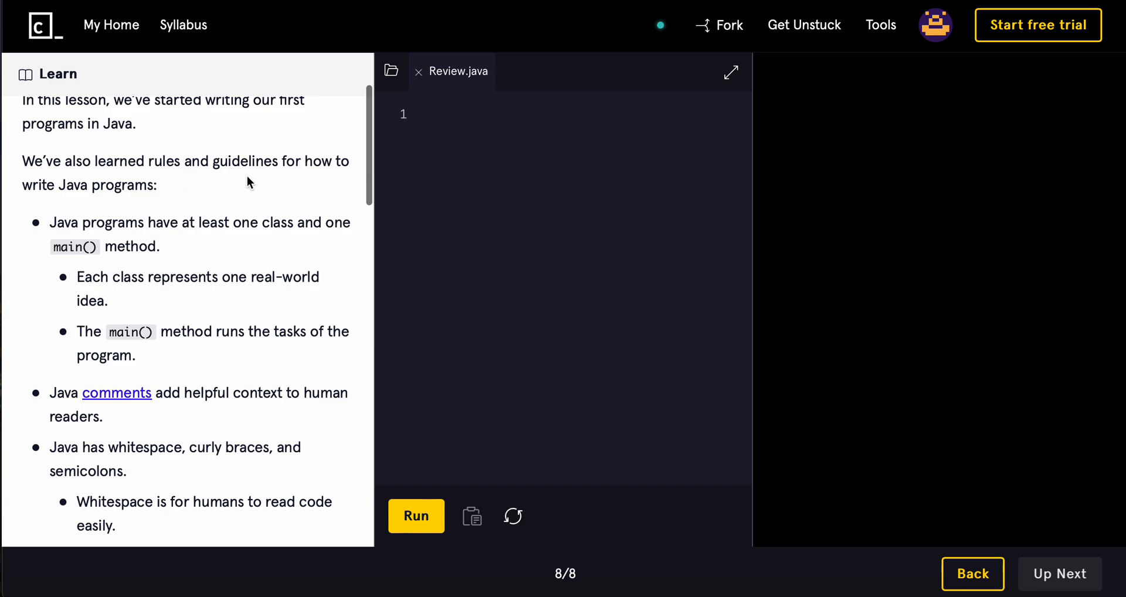
mouse_move(33, 264)
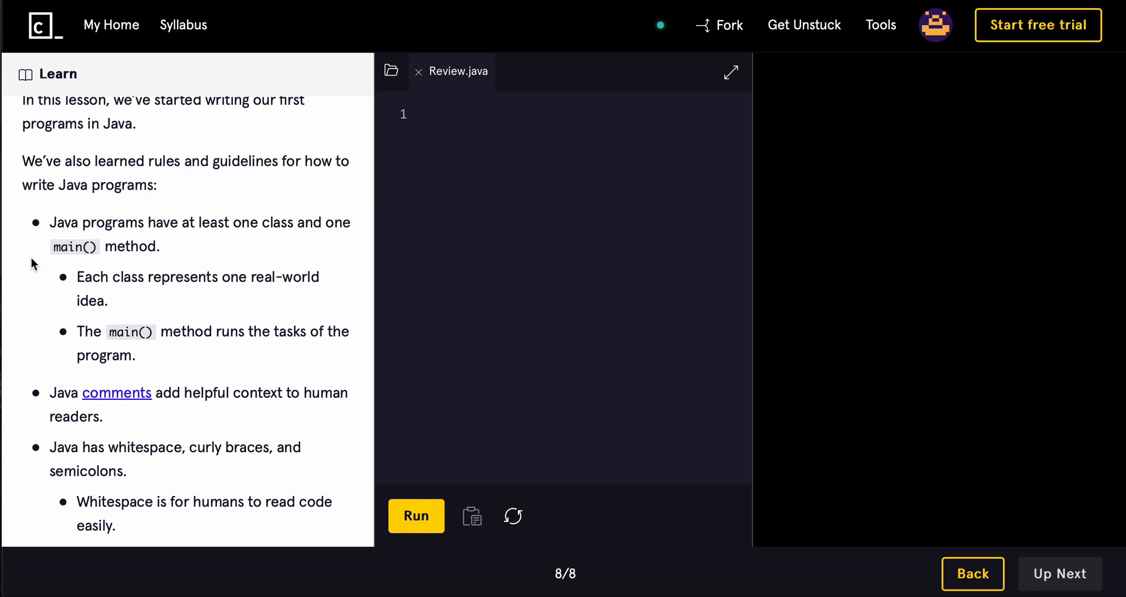
scroll("down", 3)
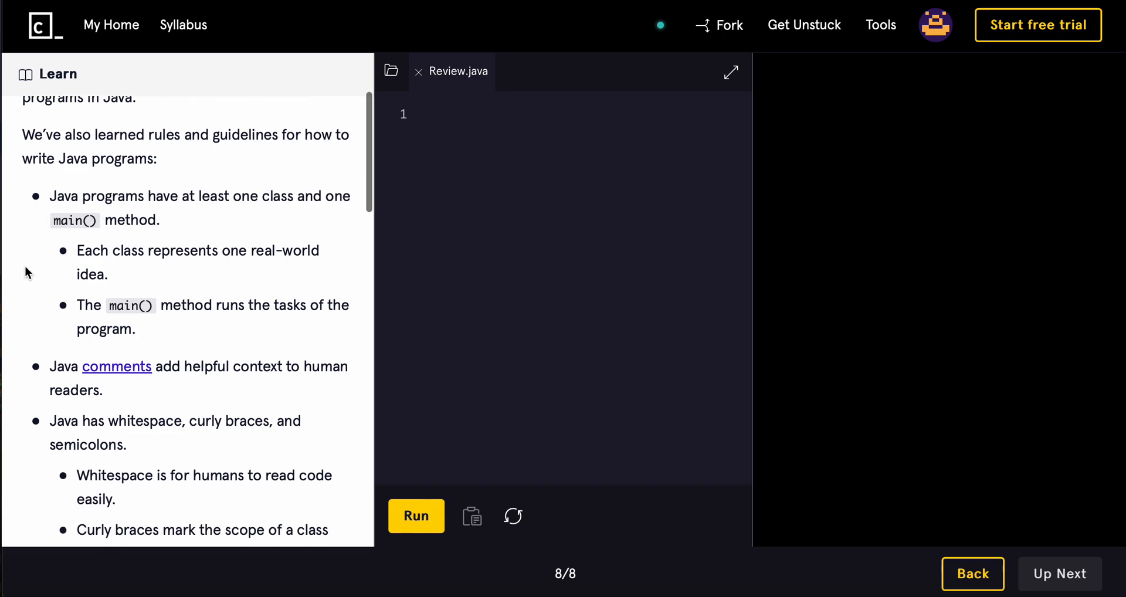
scroll("down", 3)
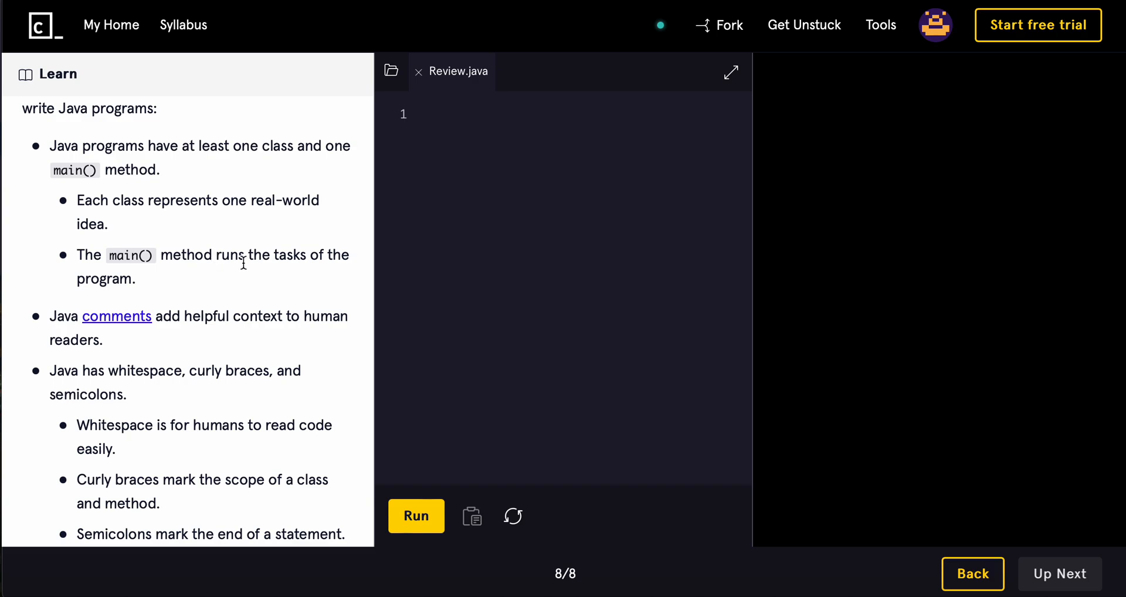
mouse_move(200, 275)
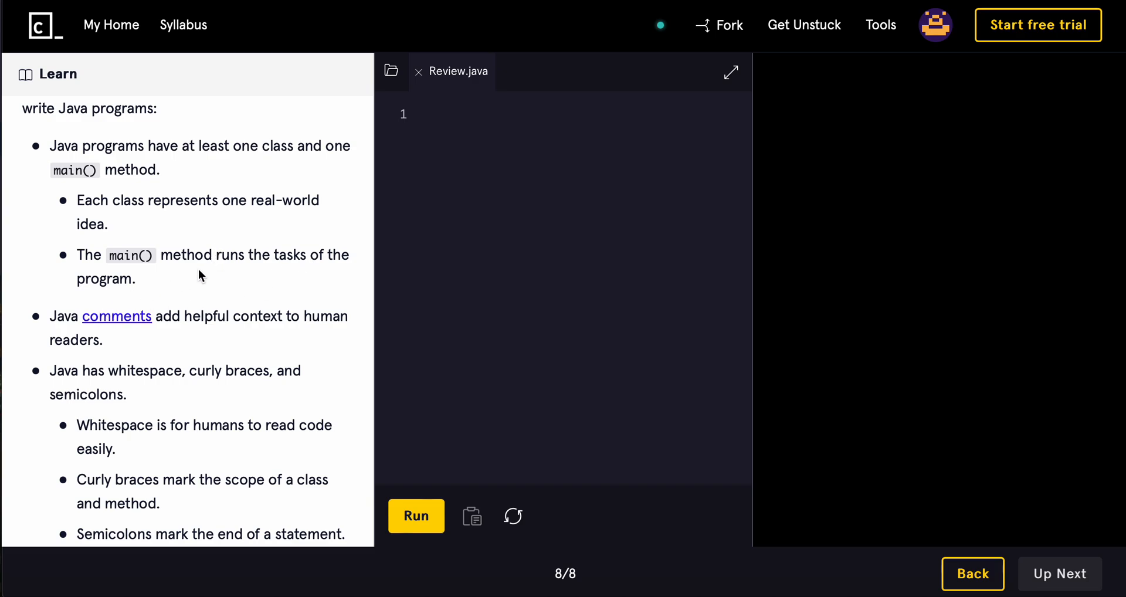
scroll("down", 3)
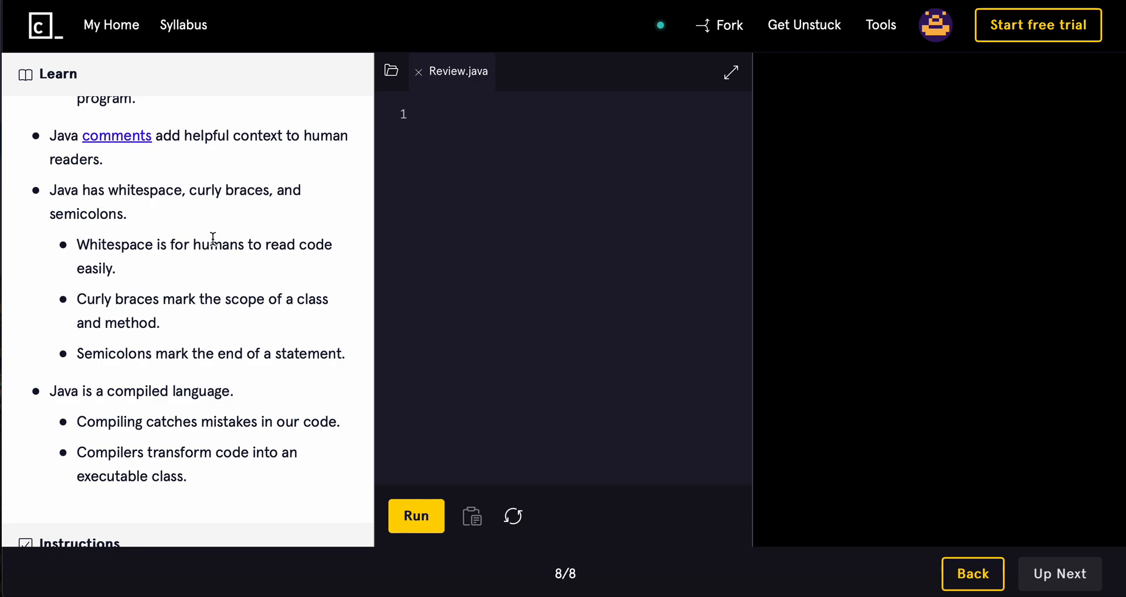
scroll("down", 3)
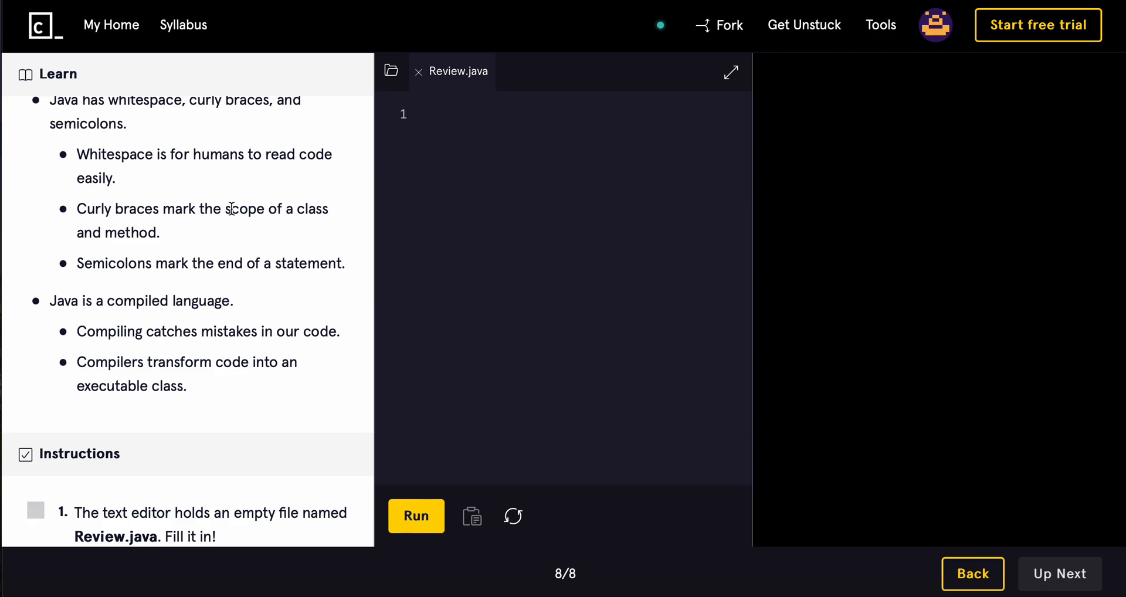
scroll("down", 3)
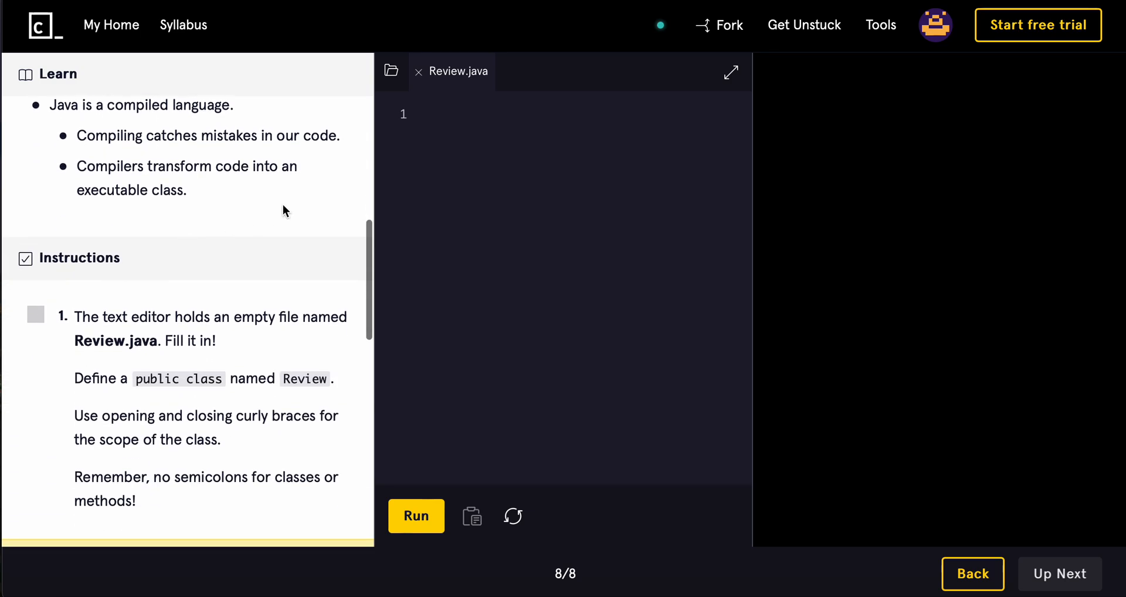
- Scroll so task 1, define a public class named Review, is fully in view
scroll("down", 3)
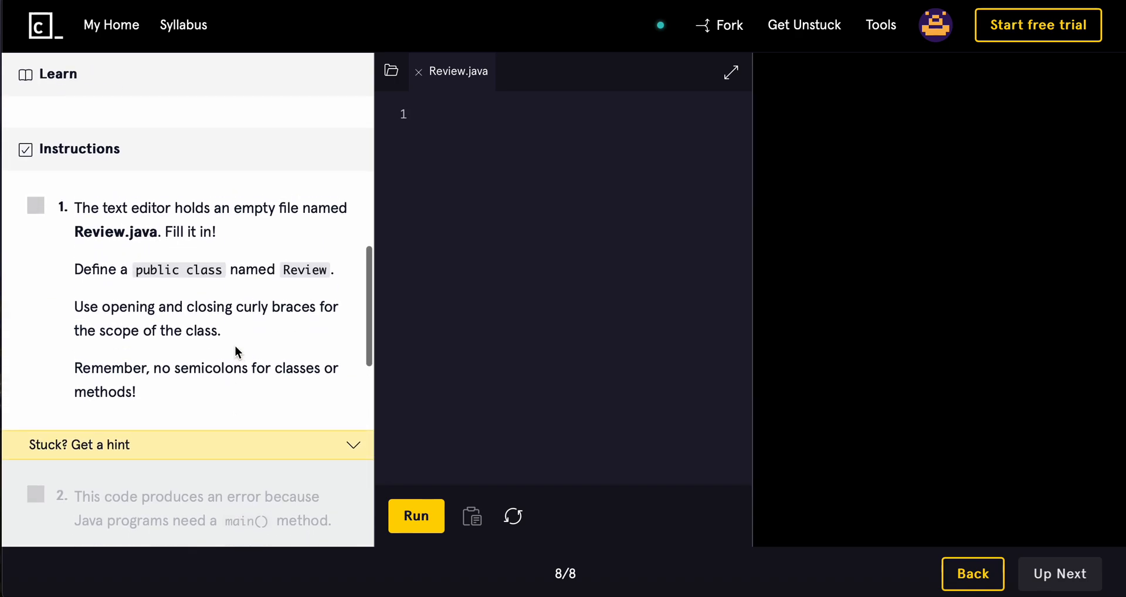
mouse_move(191, 230)
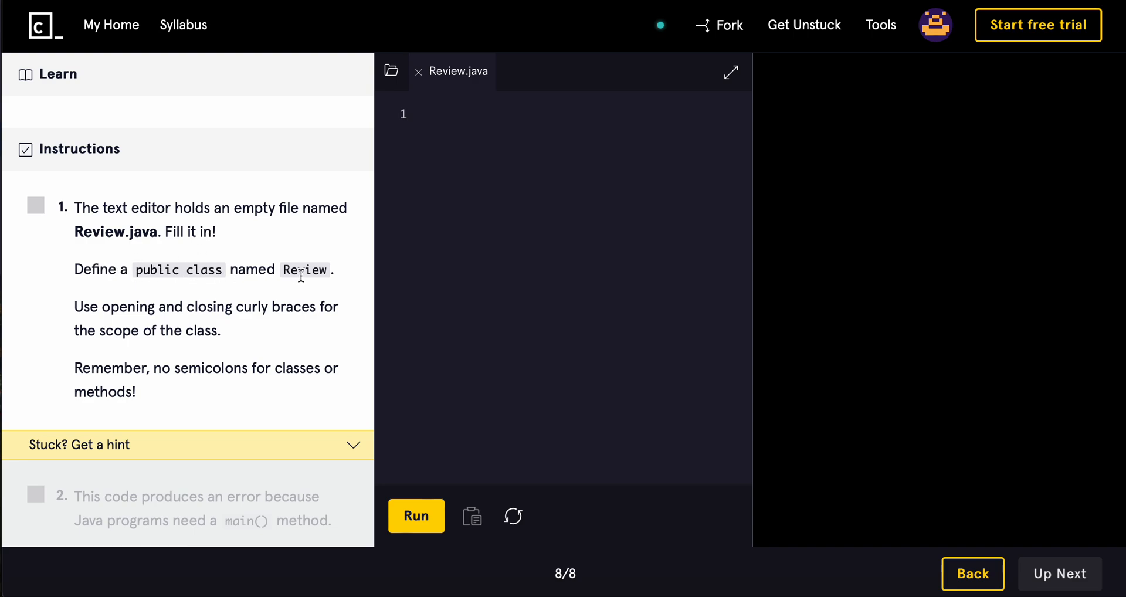
mouse_move(88, 308)
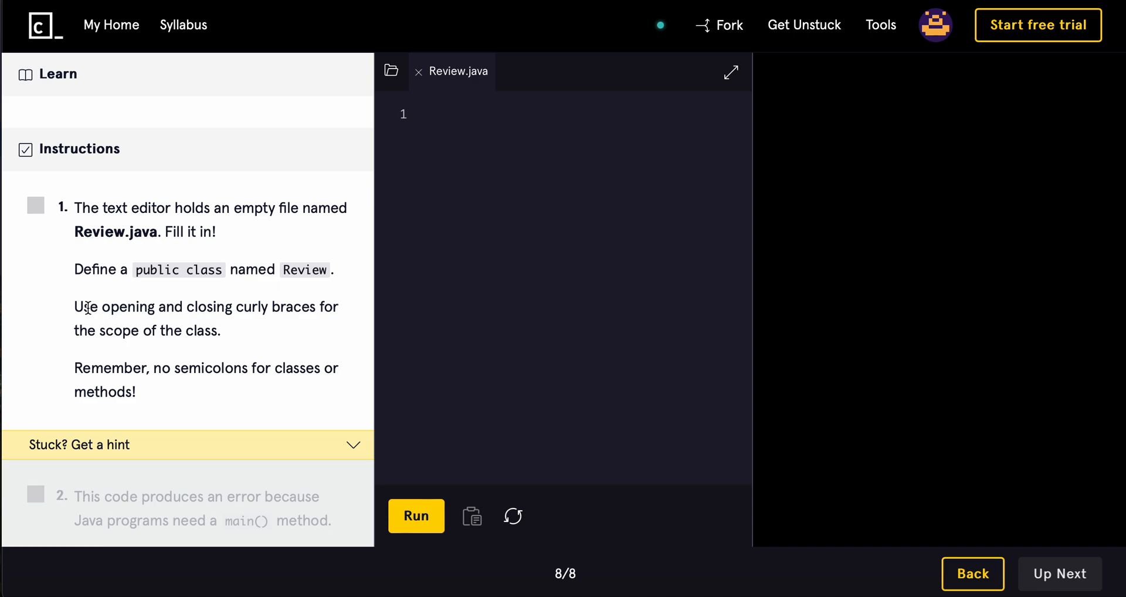
mouse_move(106, 314)
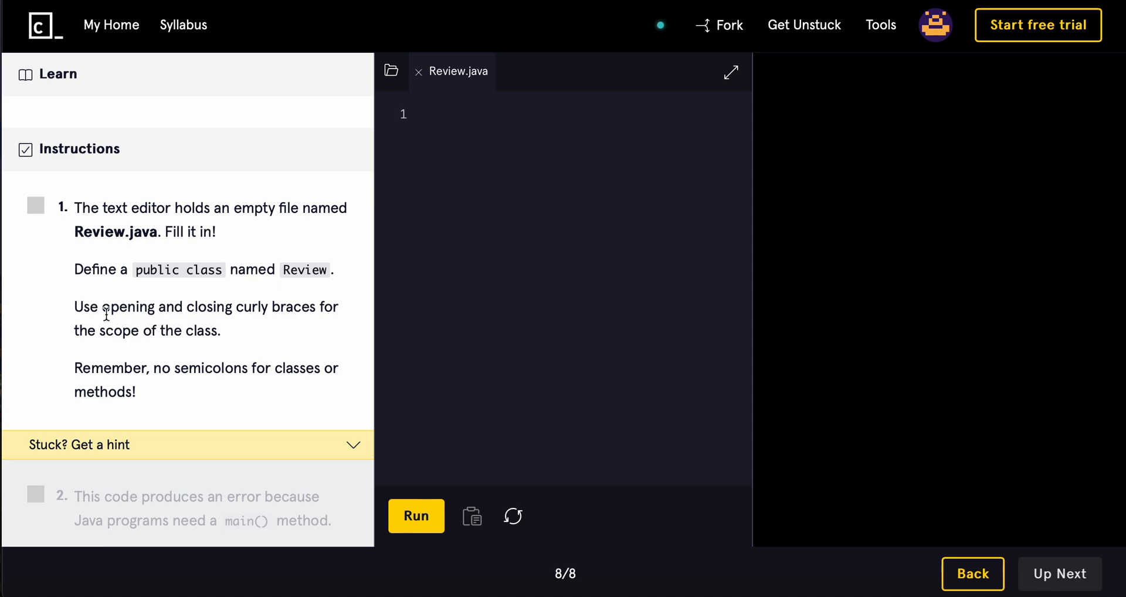
mouse_move(323, 325)
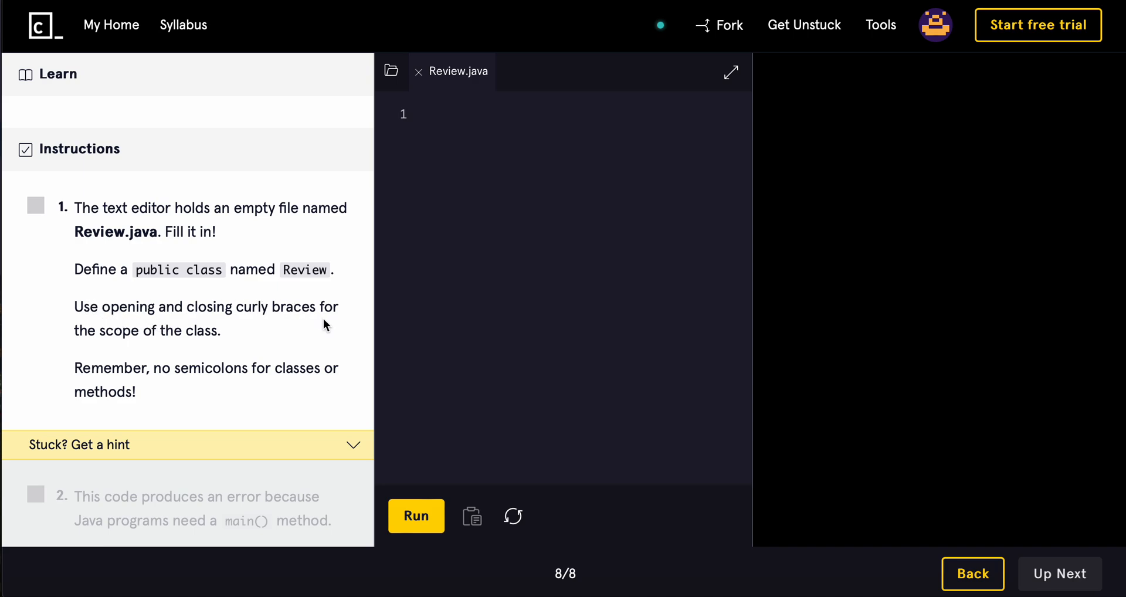
mouse_move(207, 347)
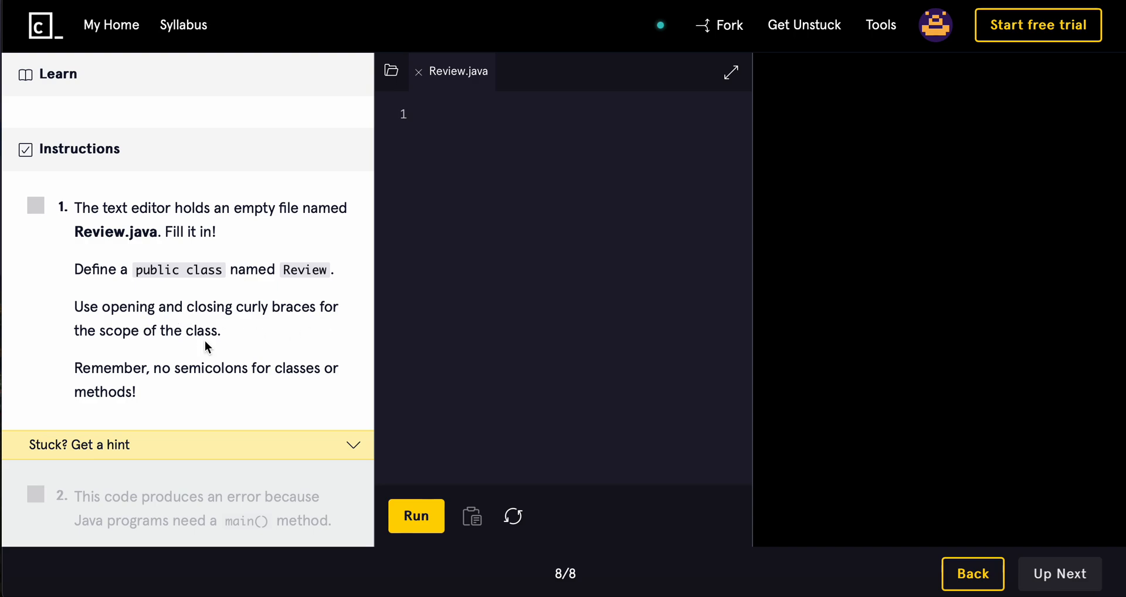
mouse_move(145, 391)
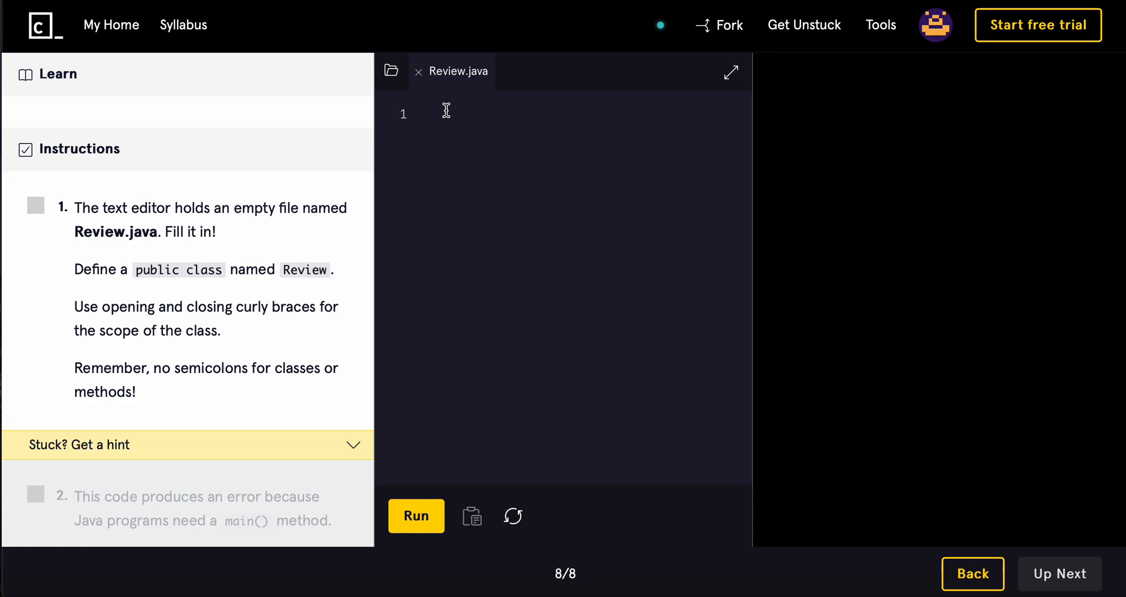
- Write public class Review { } in Review.java and run it, checking task 1 with a missing-main error
type("pub")
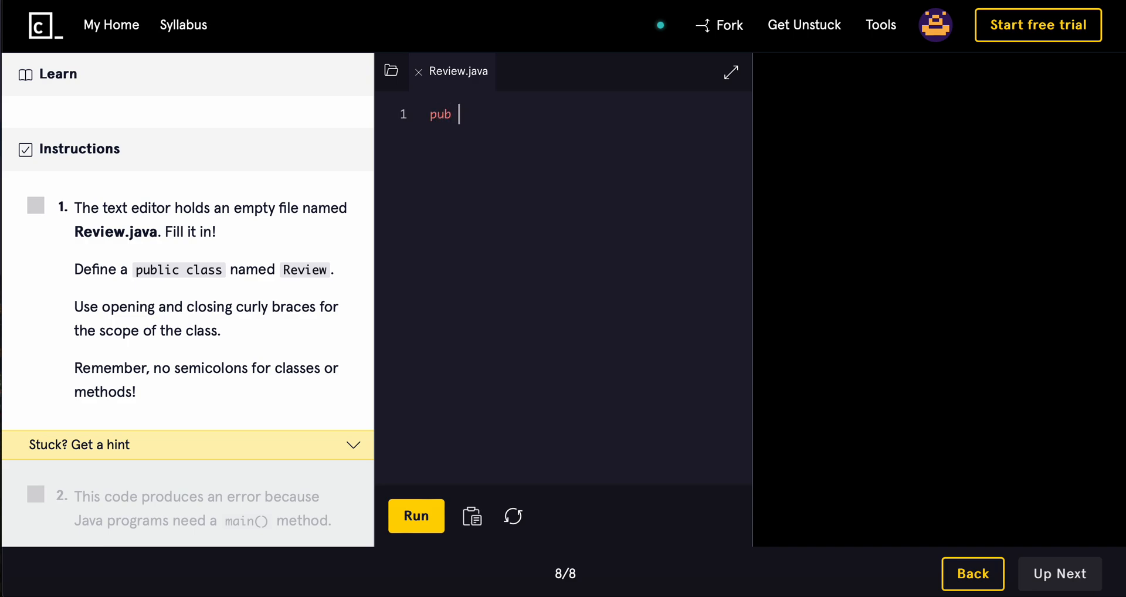
type("class")
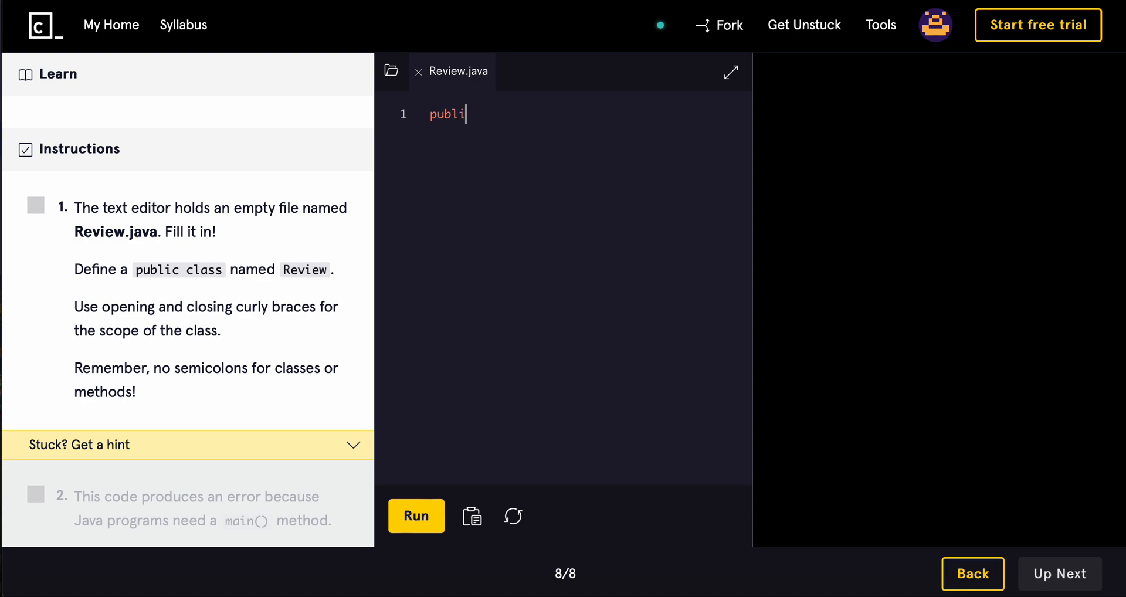
type("c class")
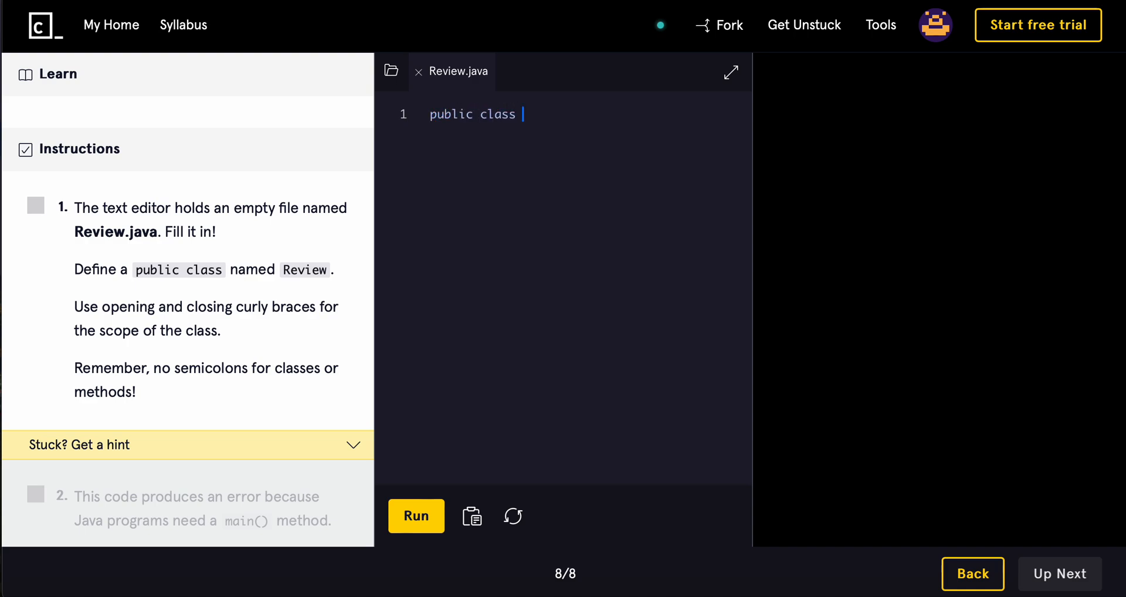
type("Review")
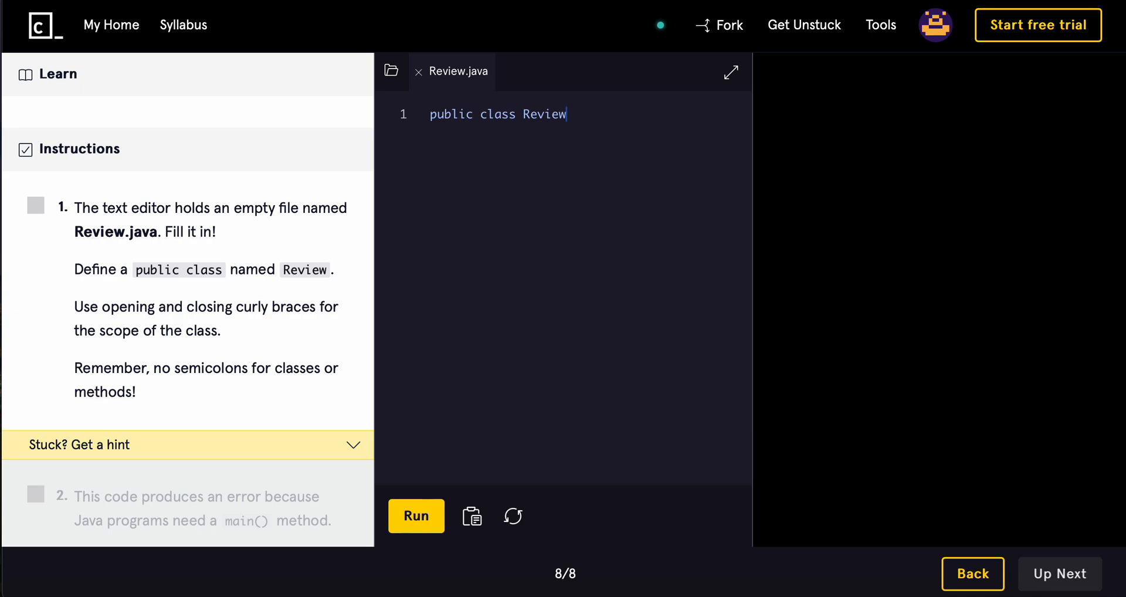
type("{")
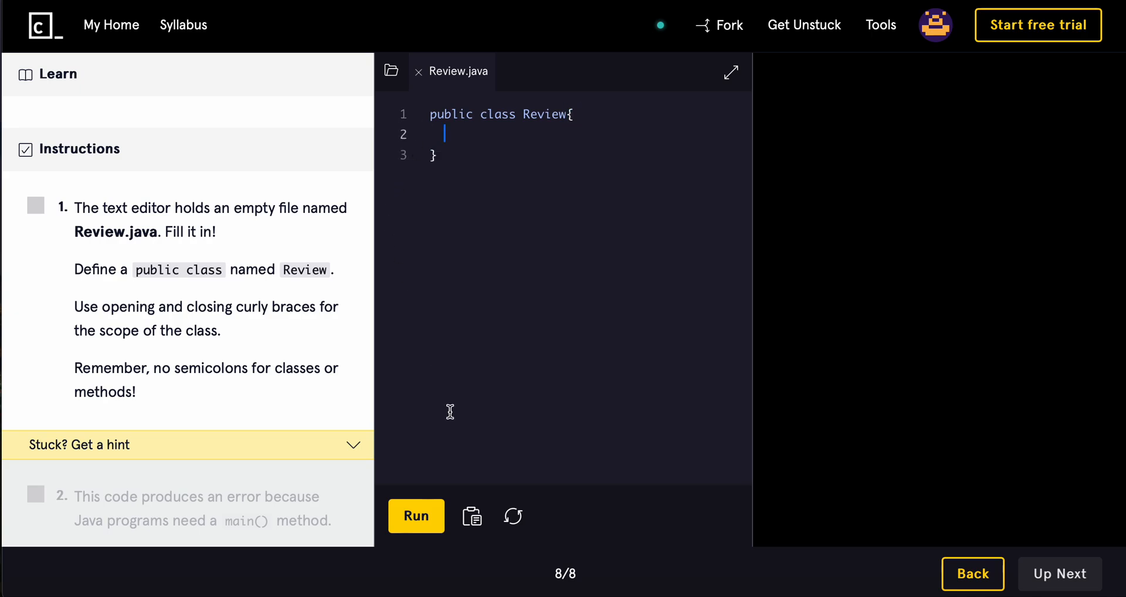
left_click(415, 516)
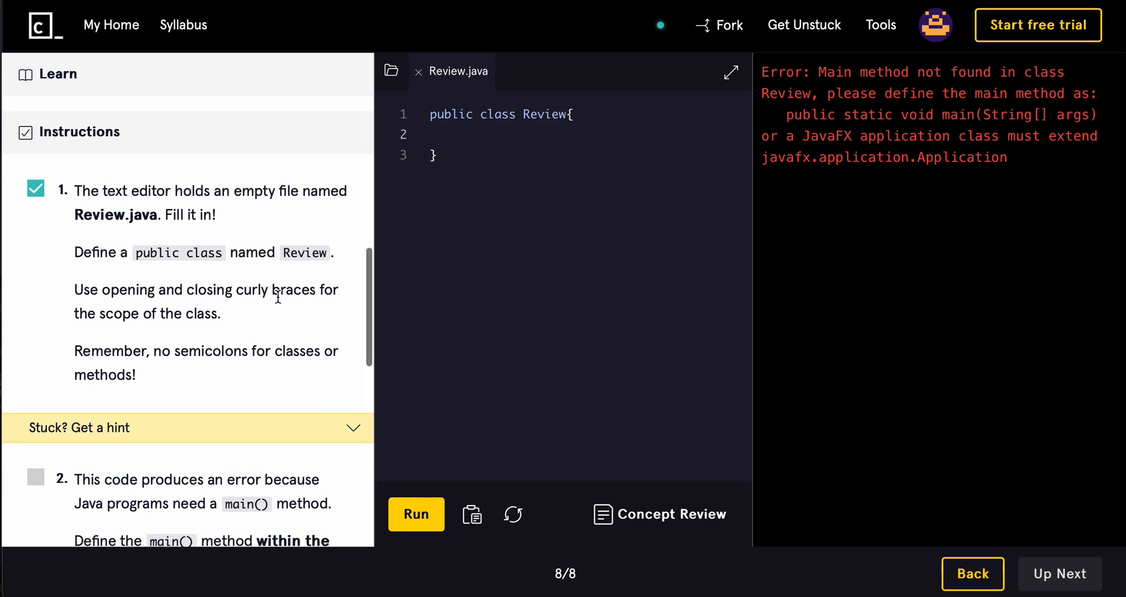
mouse_move(220, 300)
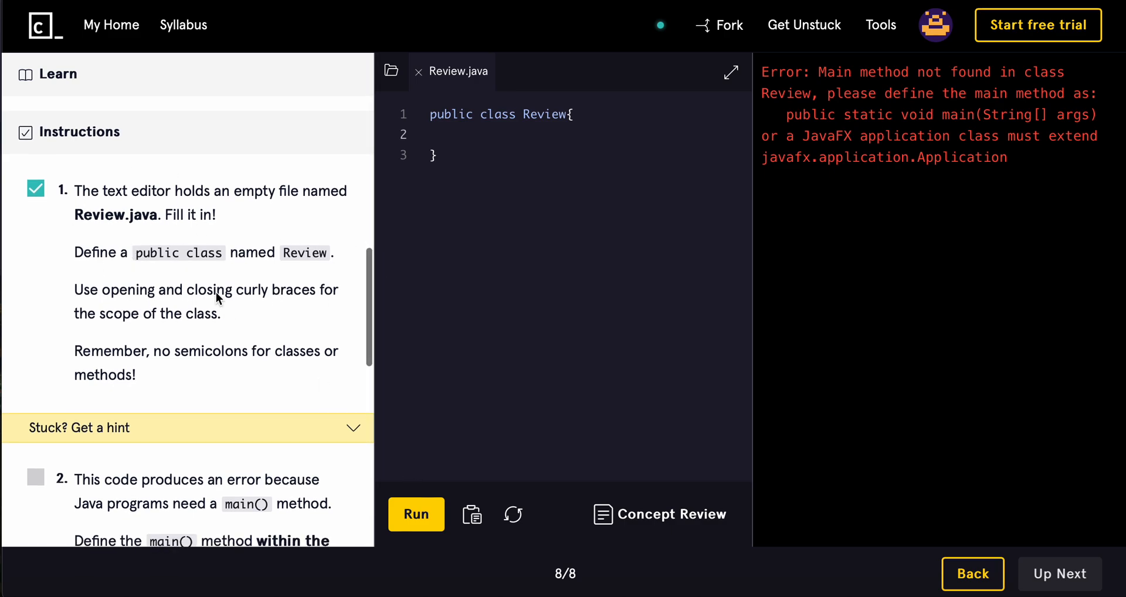
- Add public static void main(String[] args){ } inside the Review class and run it to check task 2
scroll("down", 3)
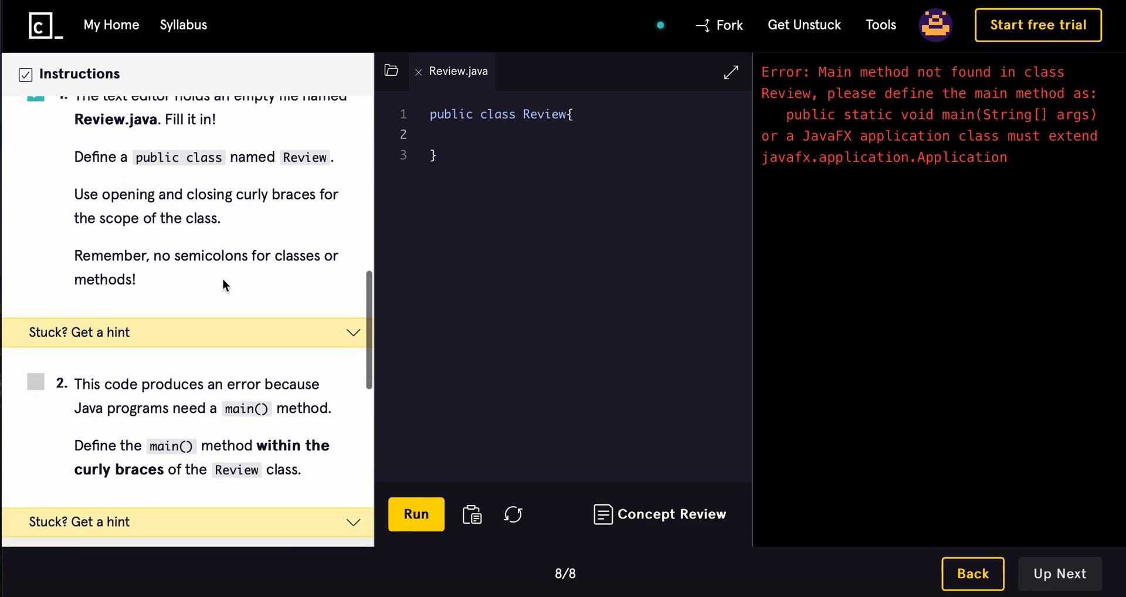
scroll("down", 3)
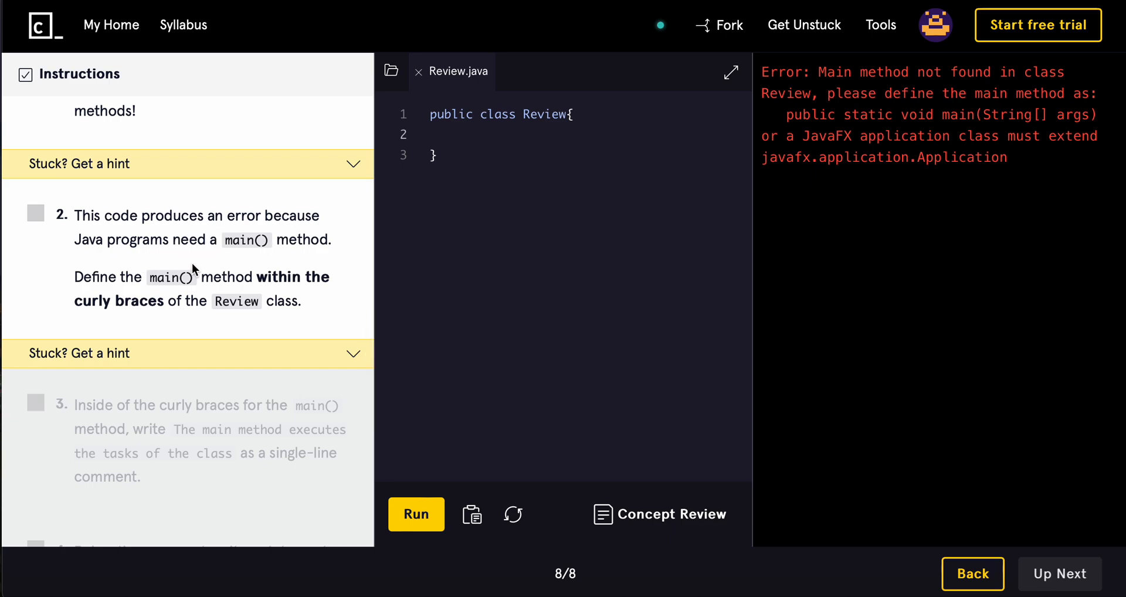
mouse_move(300, 293)
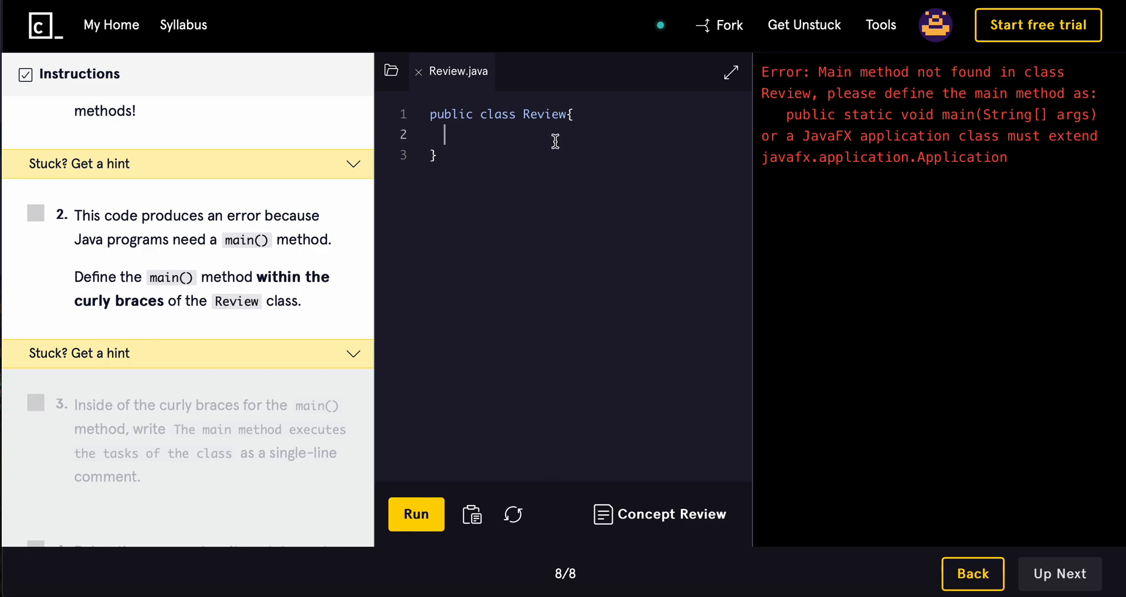
type("public static")
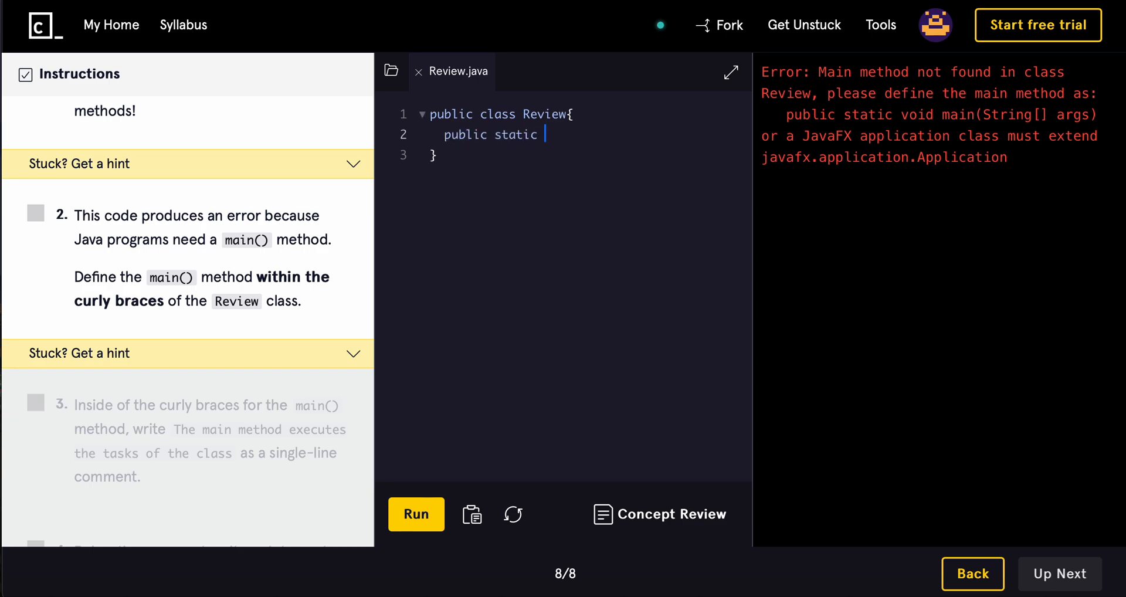
type("void")
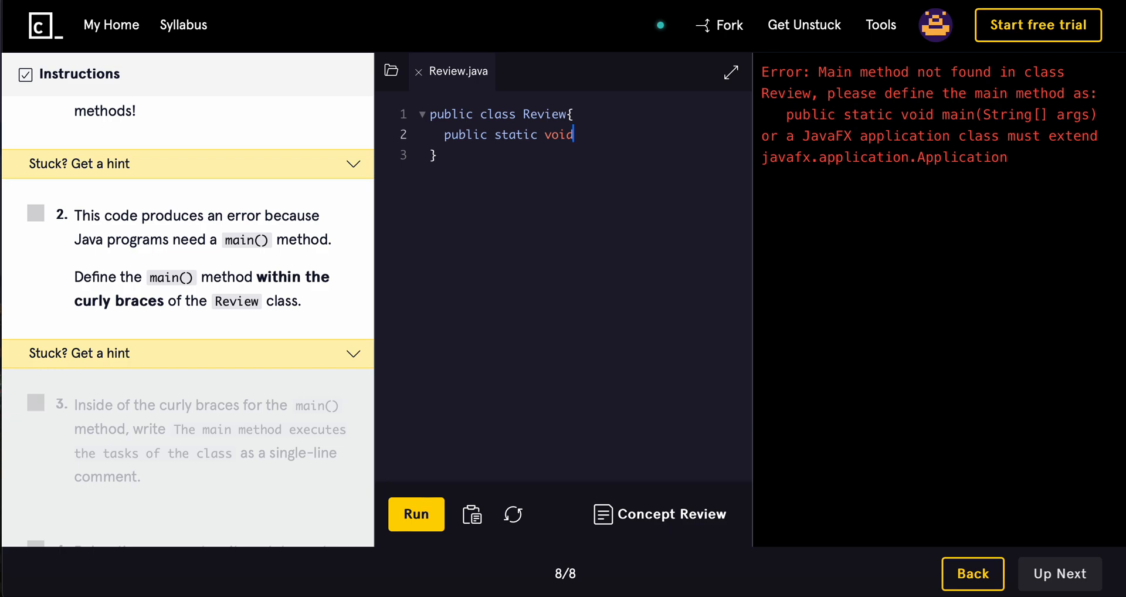
type("()")
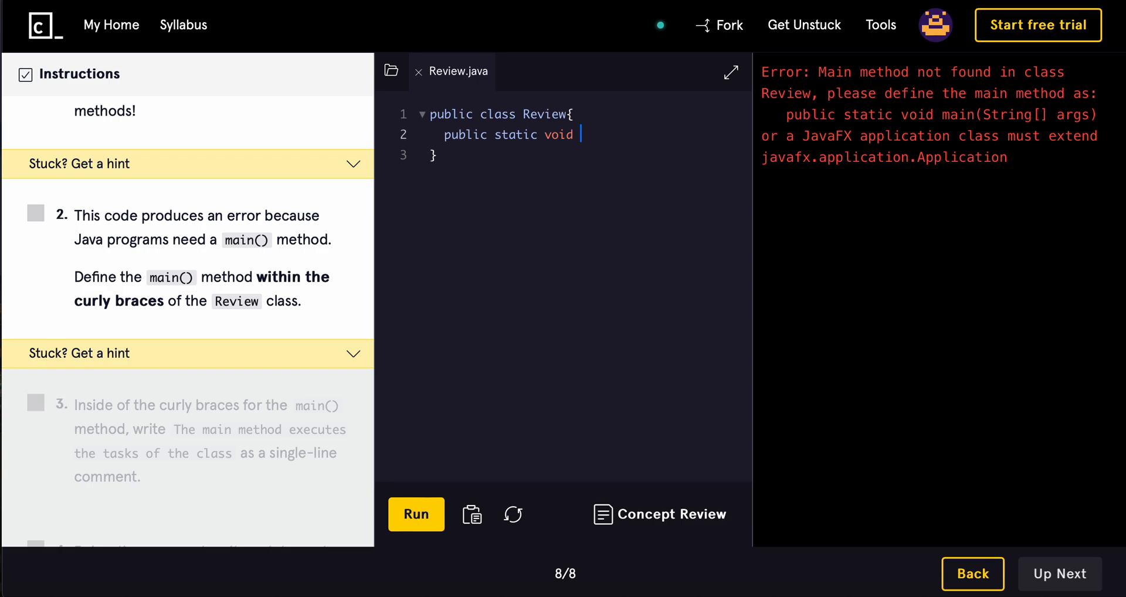
type("Ma")
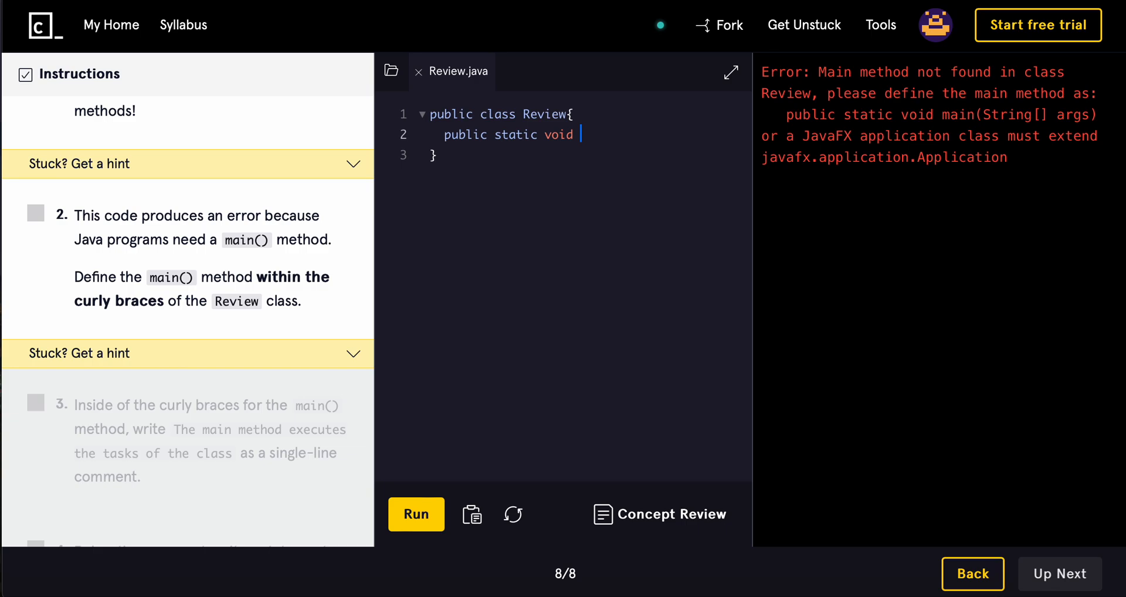
type("main()")
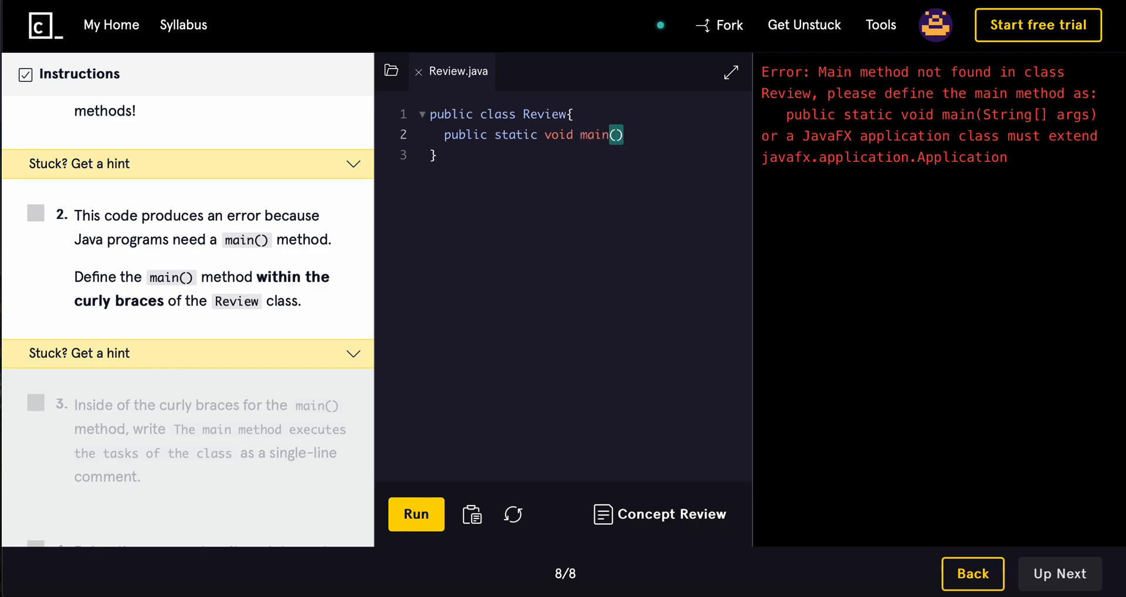
type("String[")
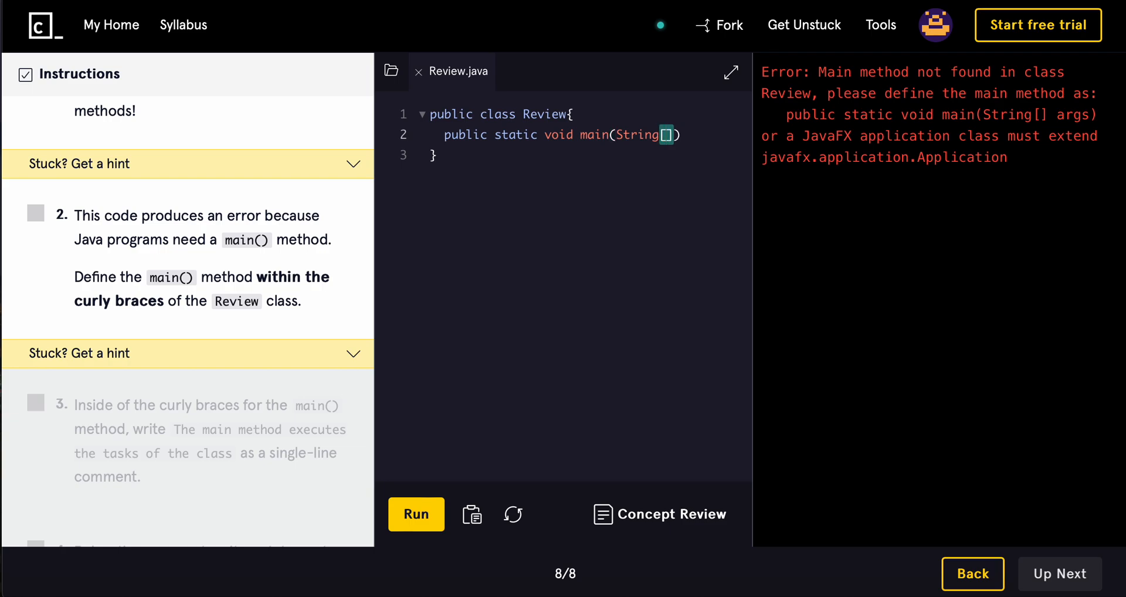
type("args")
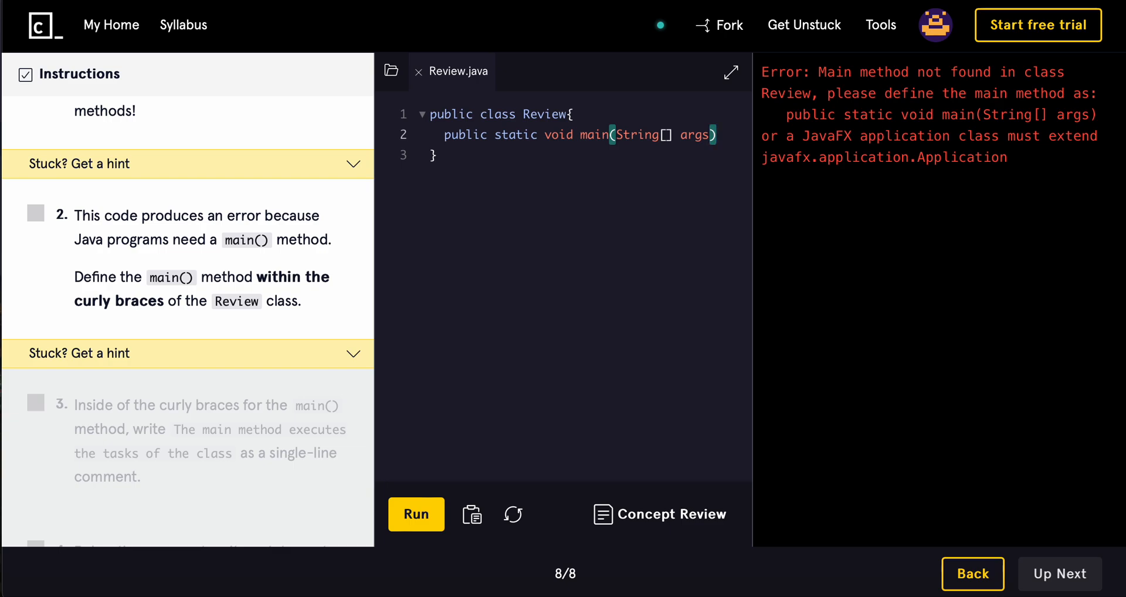
type("{")
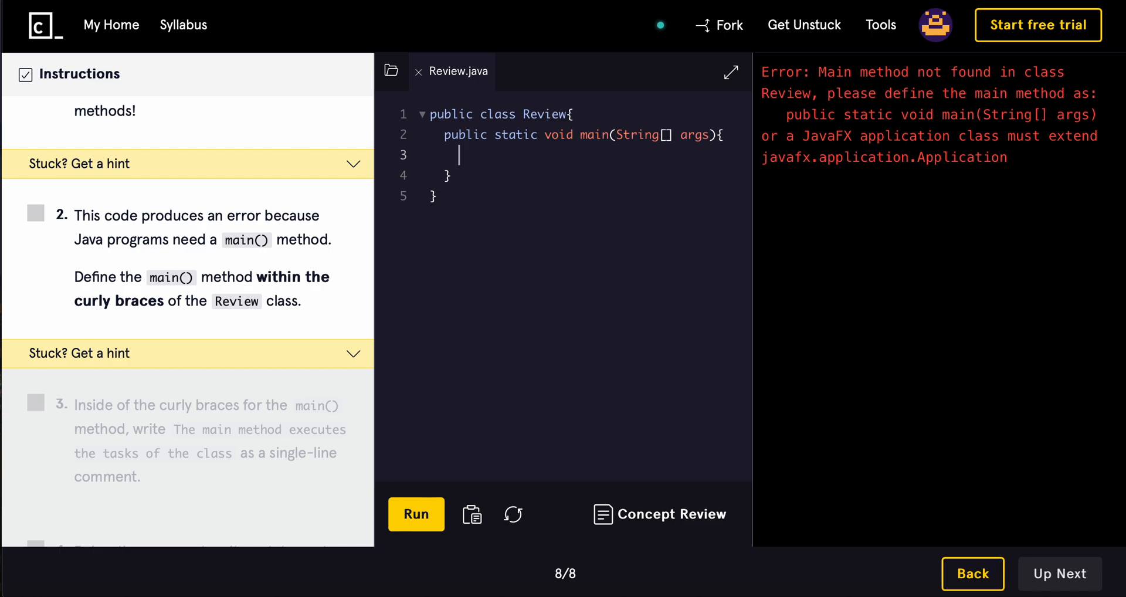
left_click(415, 513)
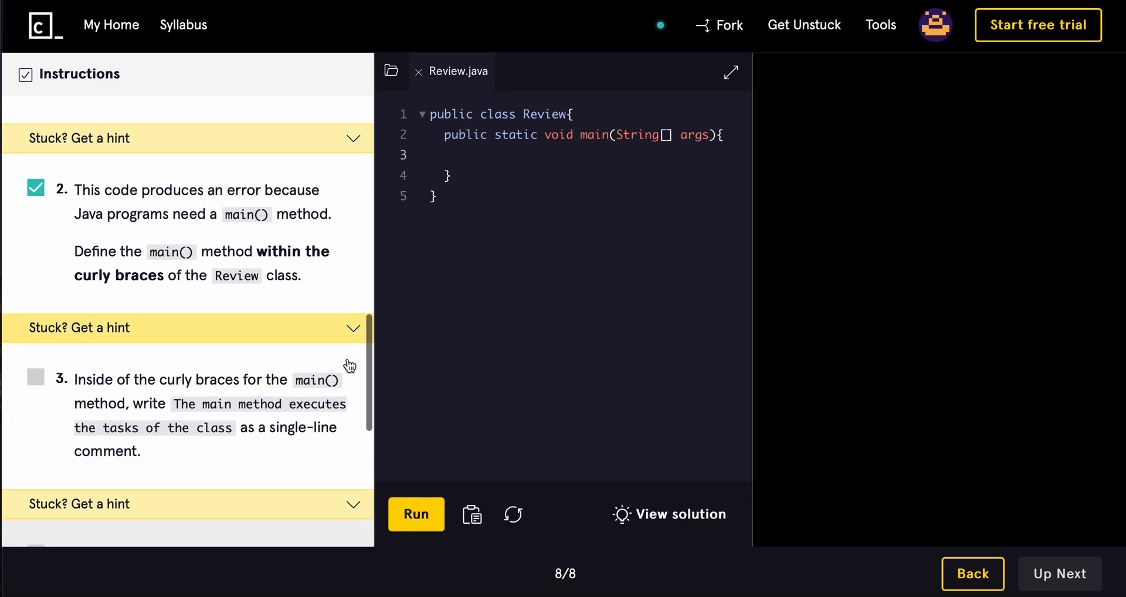
scroll("down", 3)
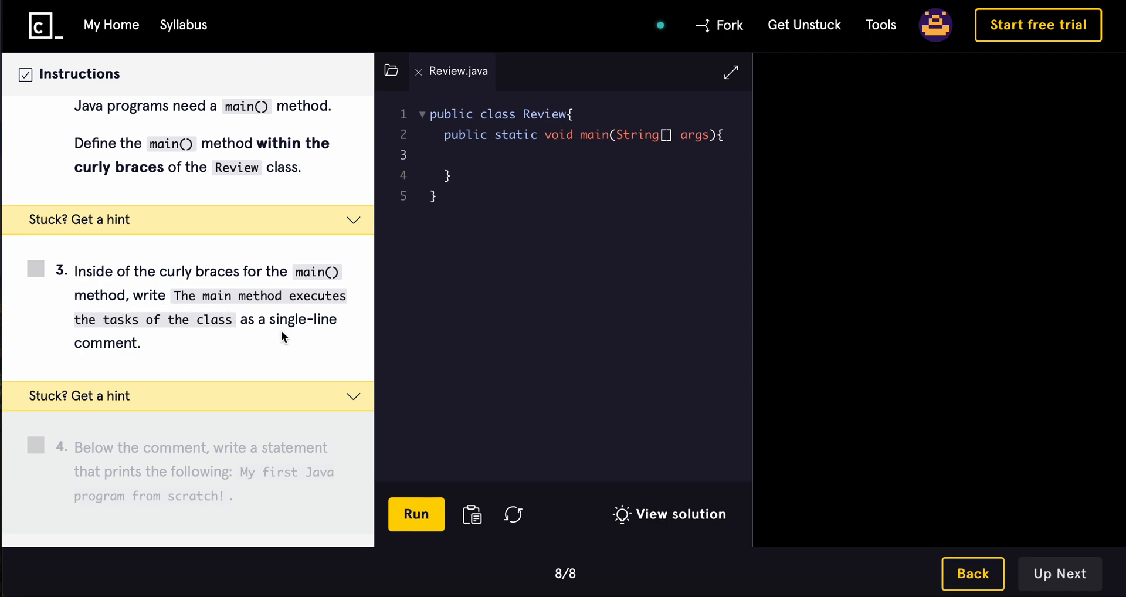
mouse_move(194, 316)
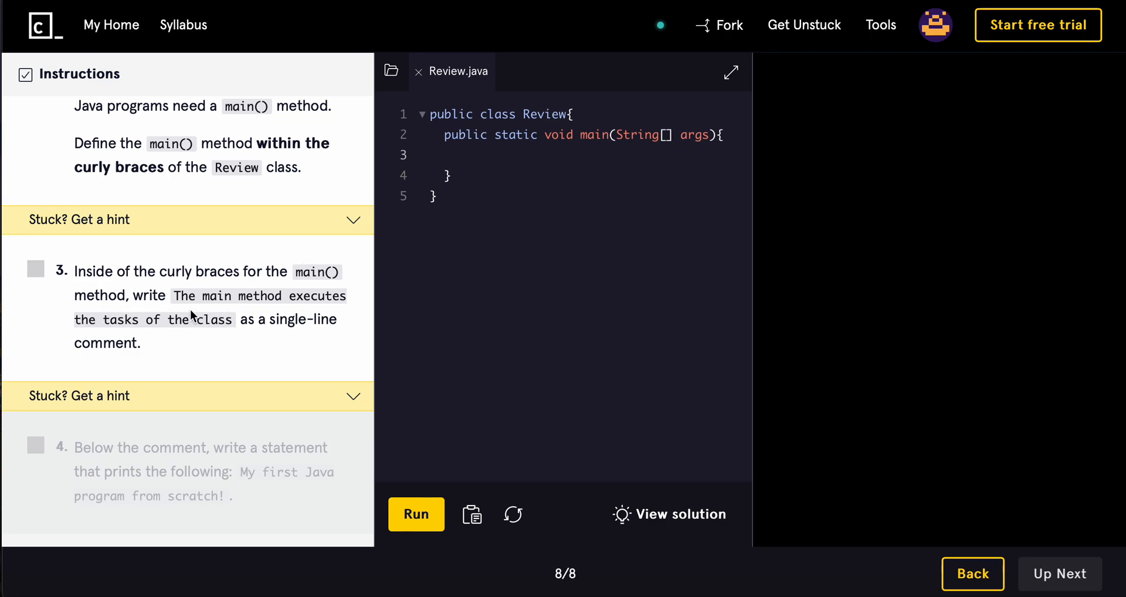
- Highlight the main method declaration on line 2 and place the cursor on the empty line inside main
left_click_drag(175, 295, 235, 319)
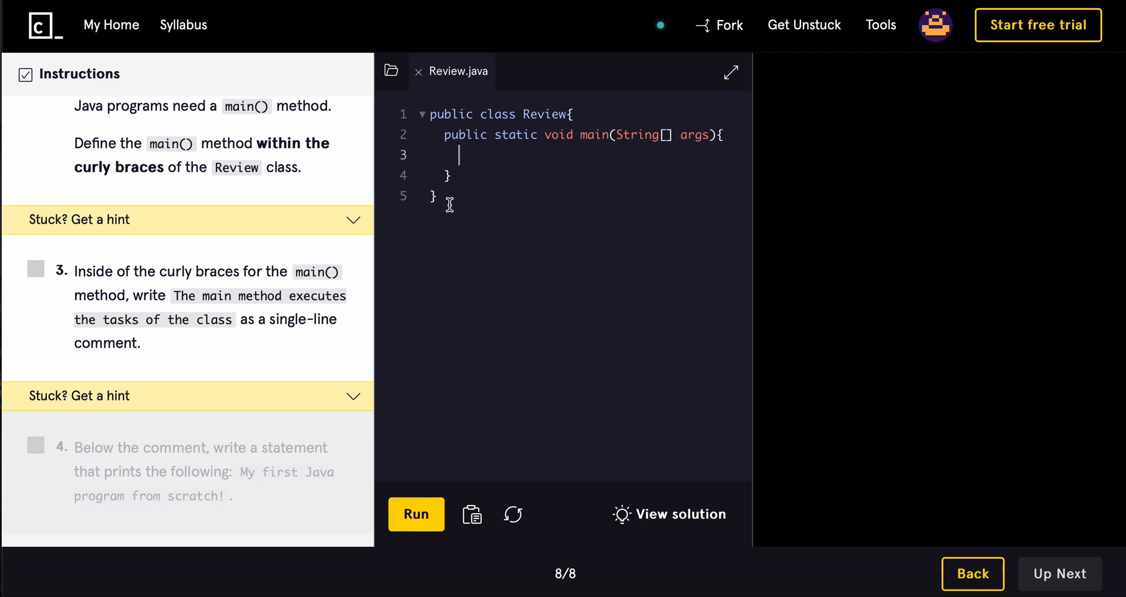
mouse_move(685, 156)
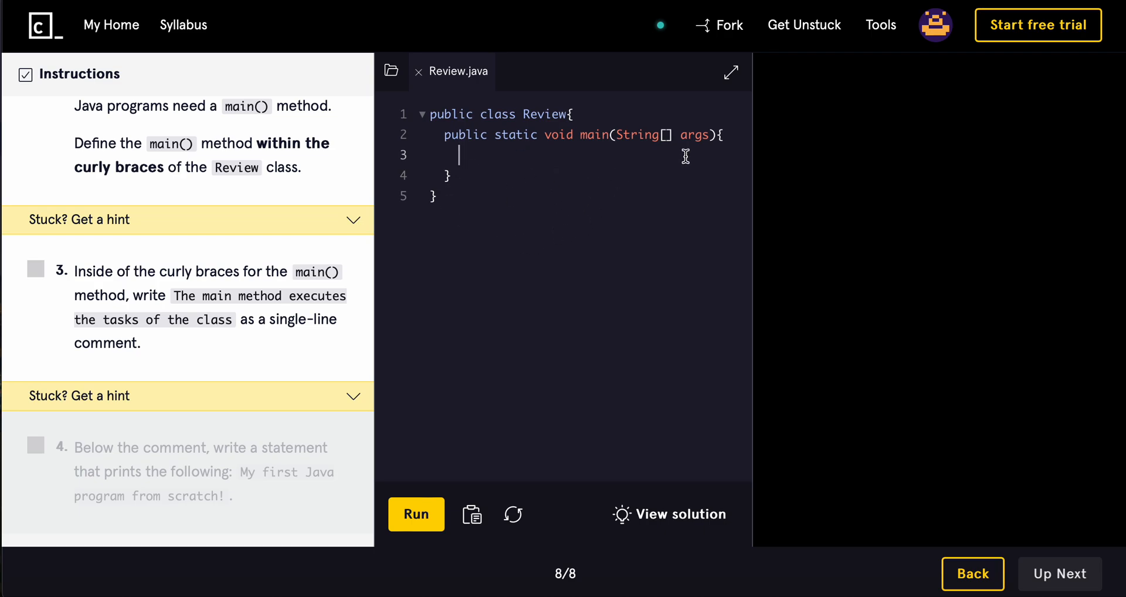
mouse_move(446, 135)
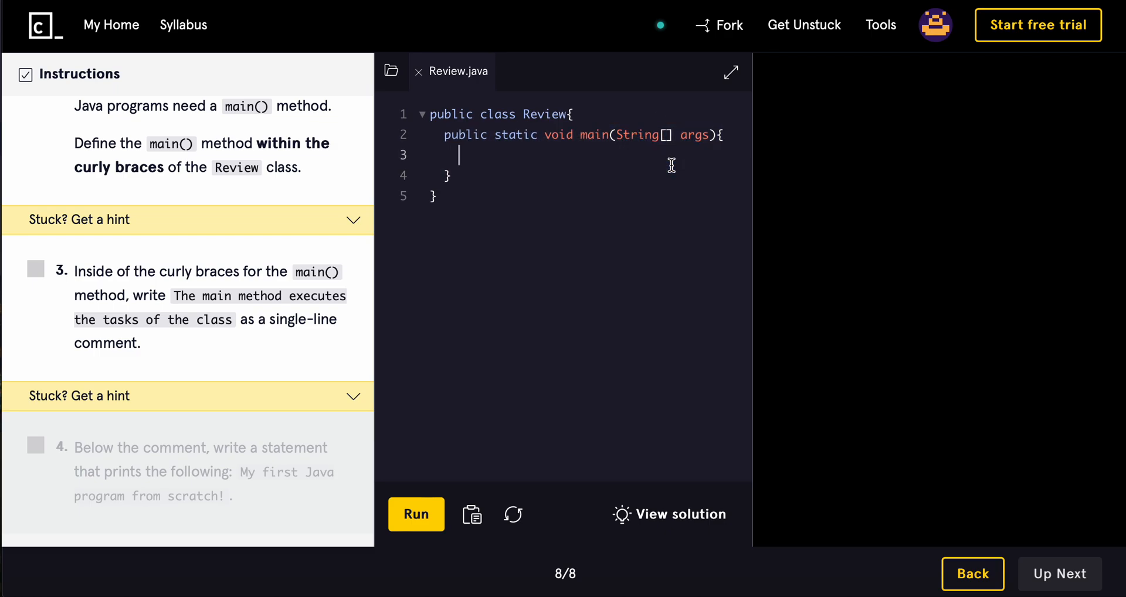
mouse_move(606, 179)
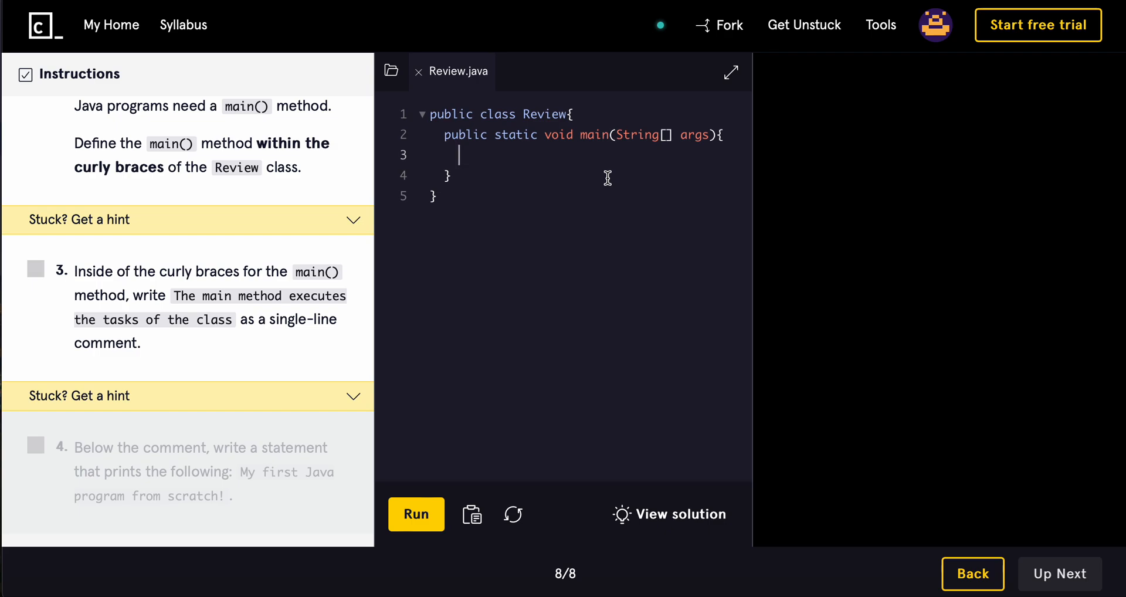
mouse_move(571, 164)
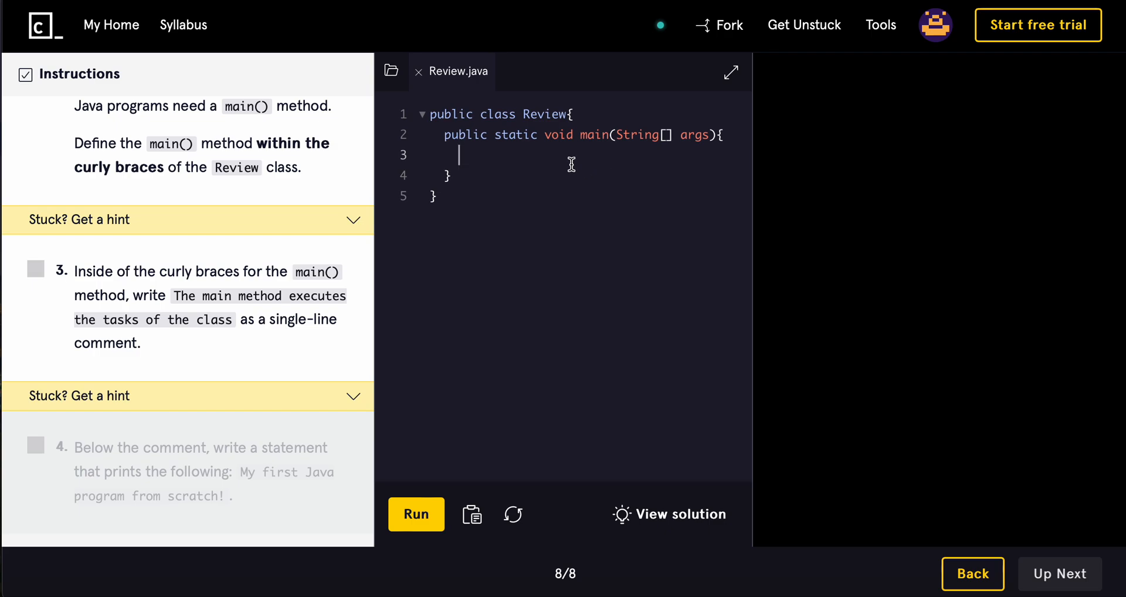
double_click(465, 135)
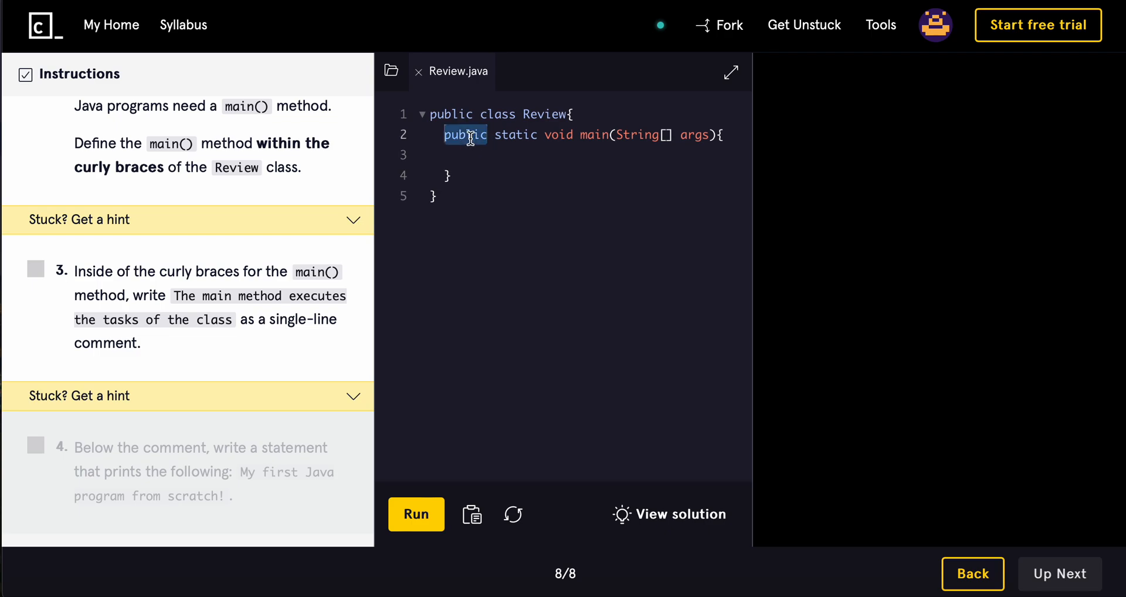
left_click(443, 135)
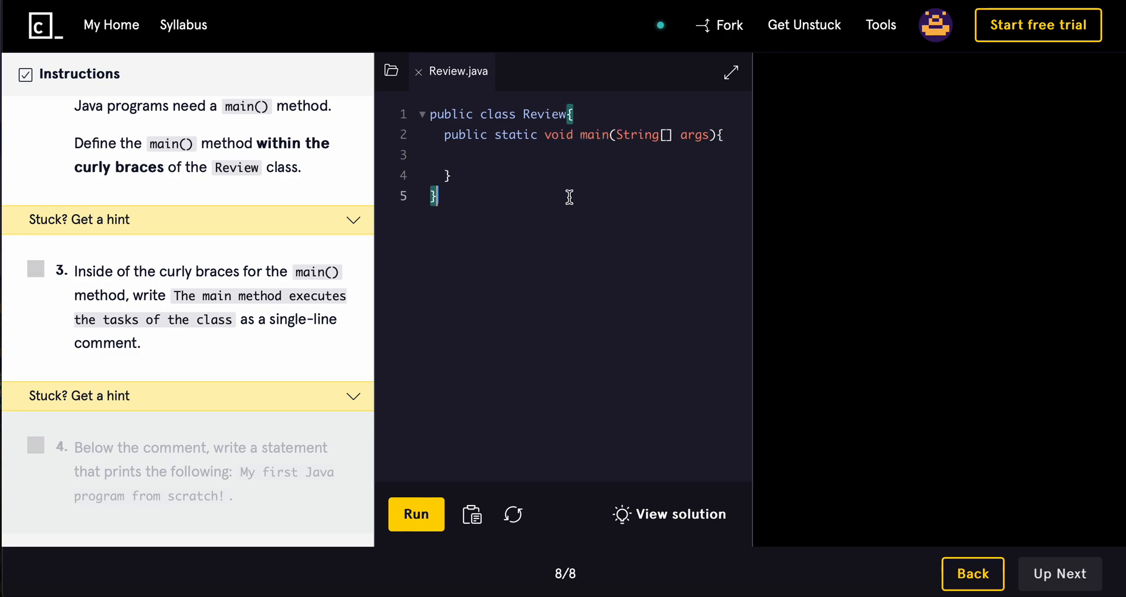
double_click(465, 135)
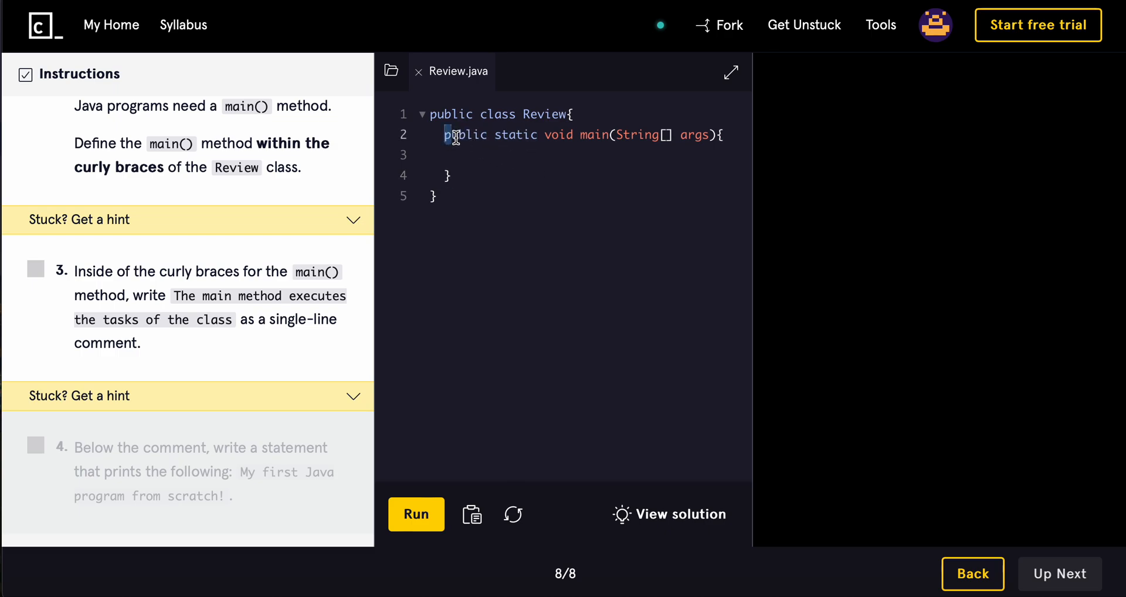
left_click_drag(446, 135, 610, 135)
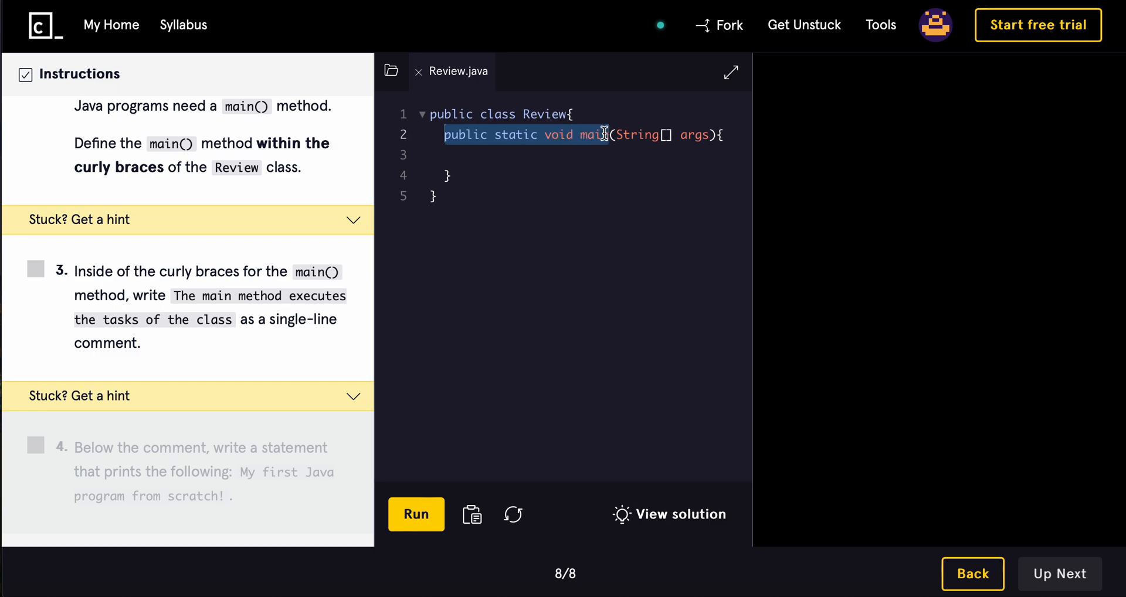
left_click(612, 135)
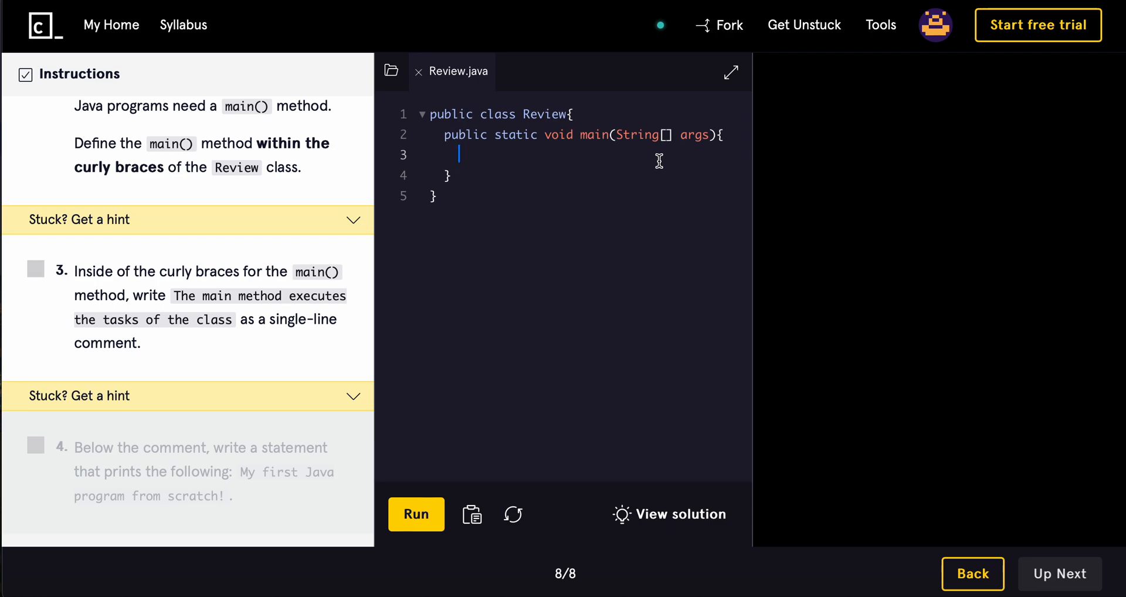
- Write the comment //The main method executes the tasks of the class inside main
type("//The main method executes the tasks of the class")
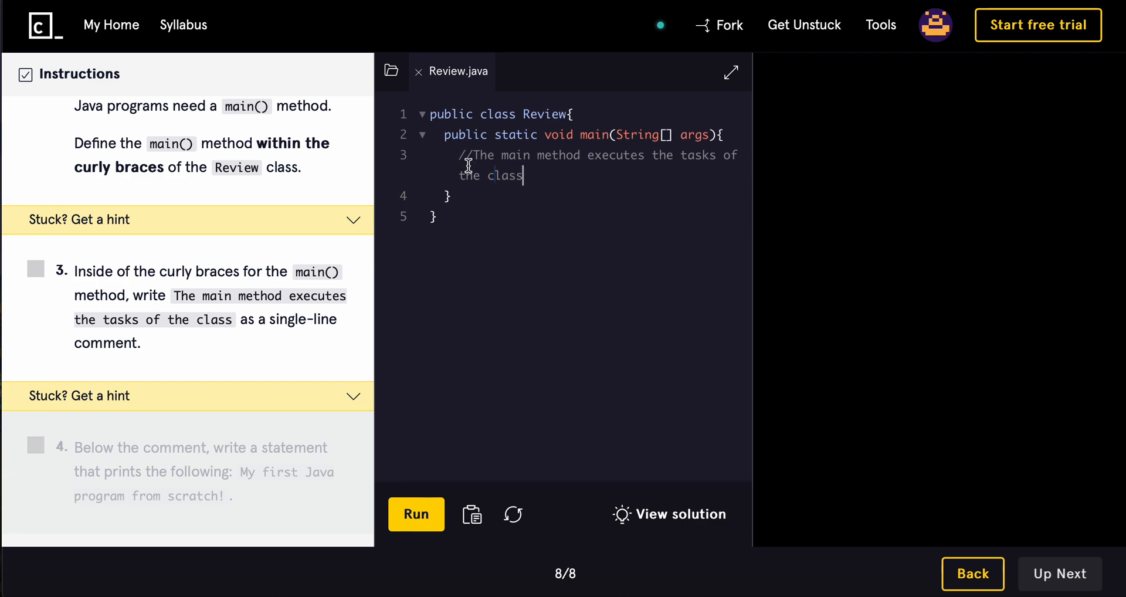
mouse_move(415, 514)
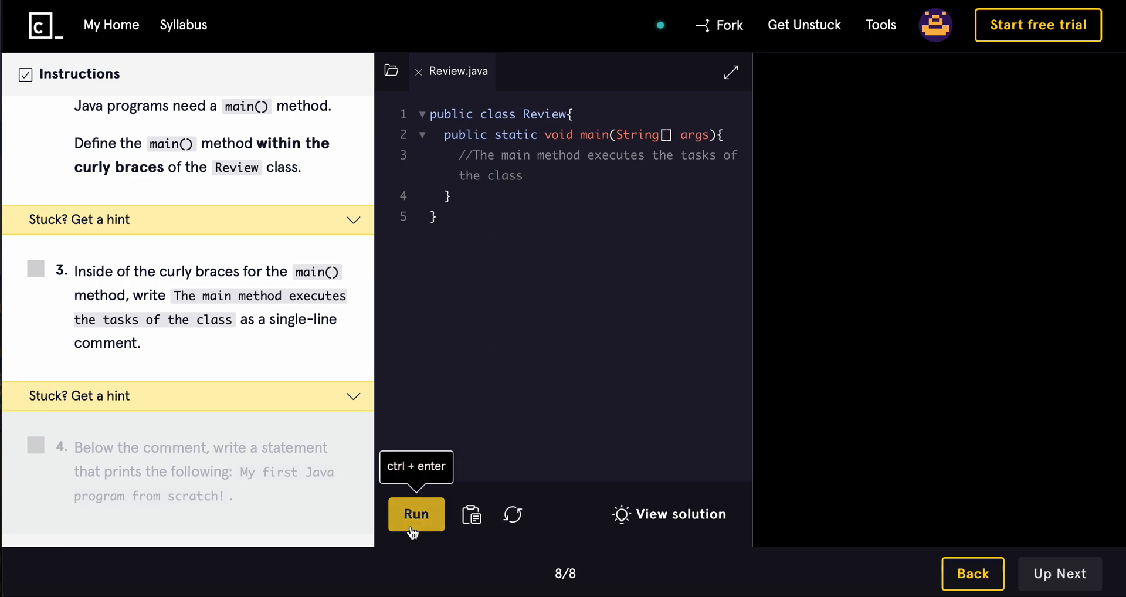
- Add System.out.println("My first Java program from scratch!"); in main, run it and fix the scratch typo
scroll("down", 3)
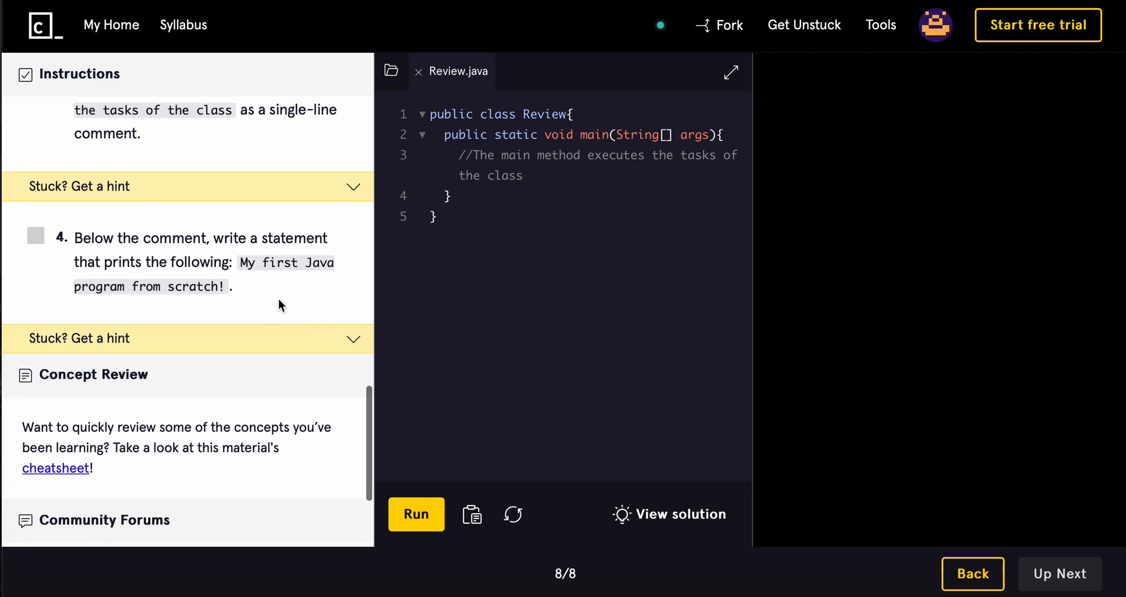
mouse_move(109, 254)
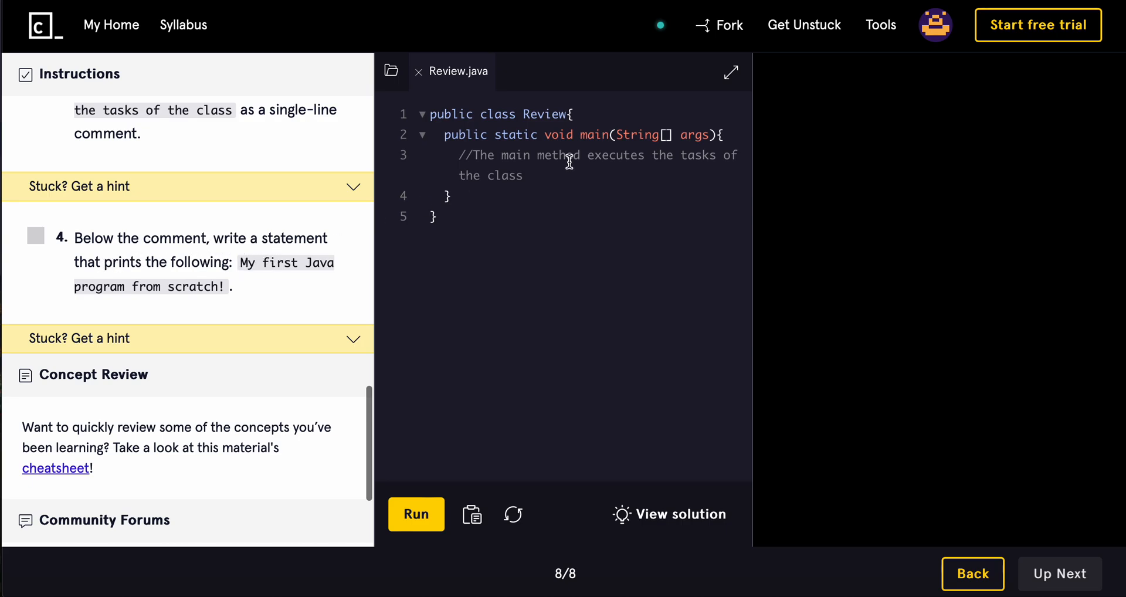
mouse_move(256, 291)
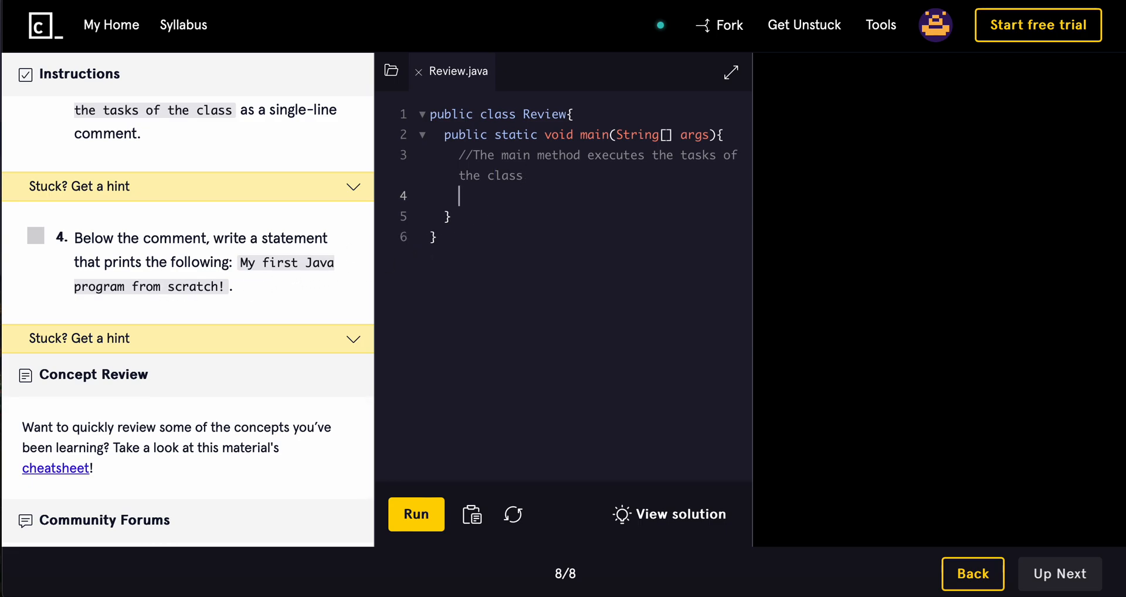
type("System.out.println(\"My")
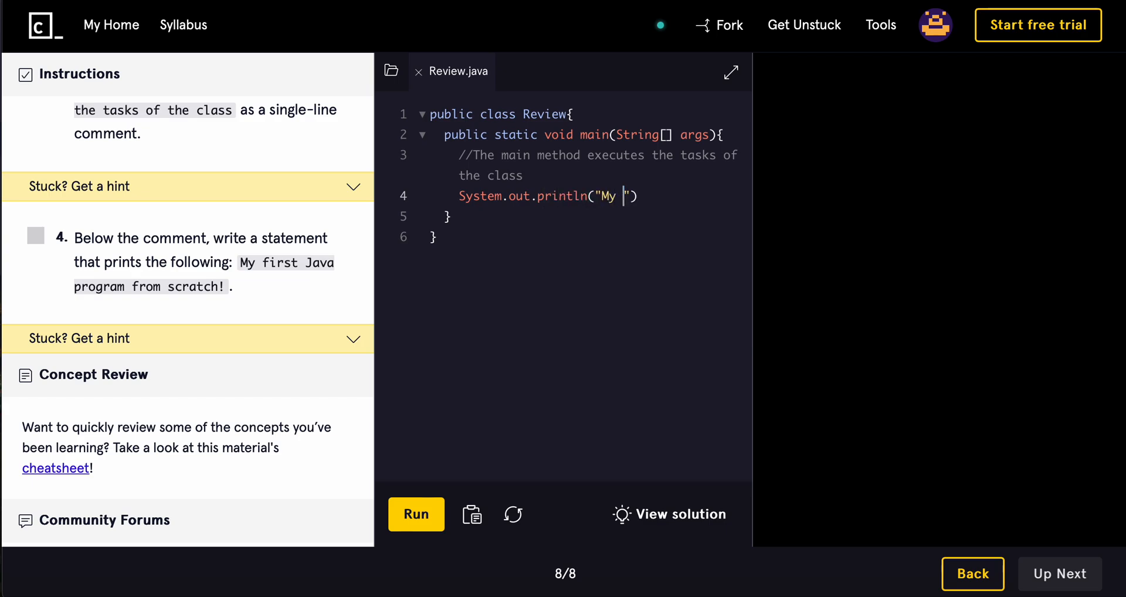
type("first Java")
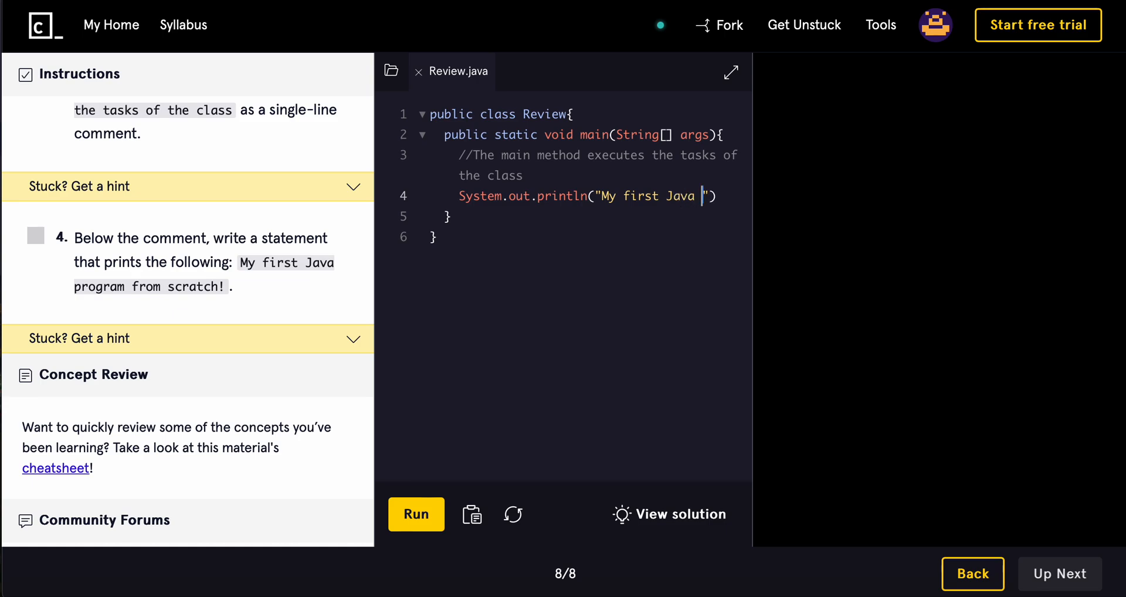
type("program from scatrch!")
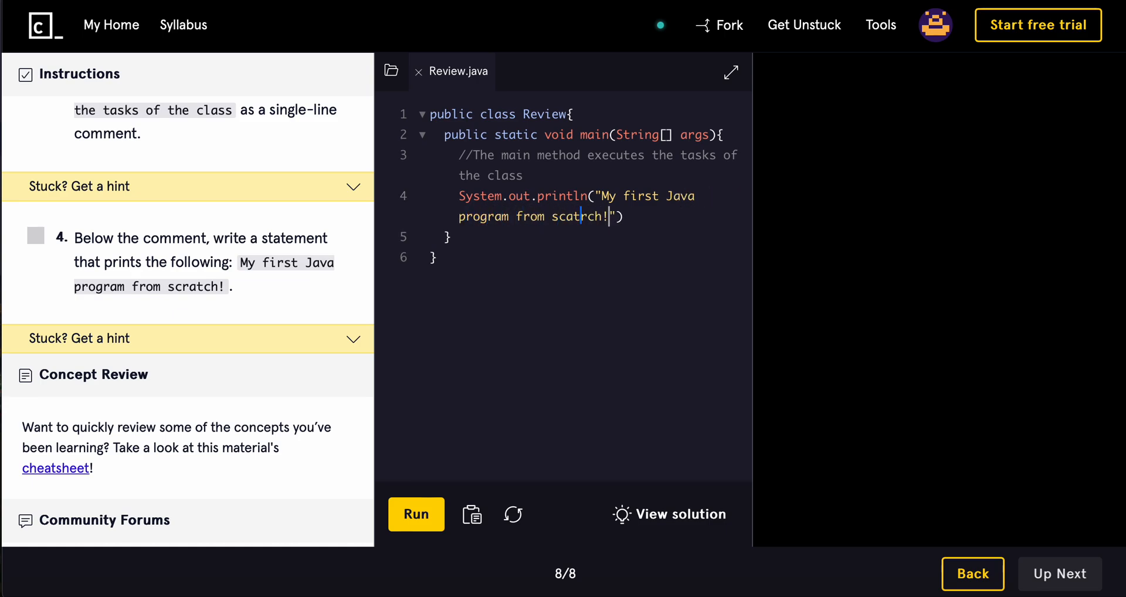
type(";")
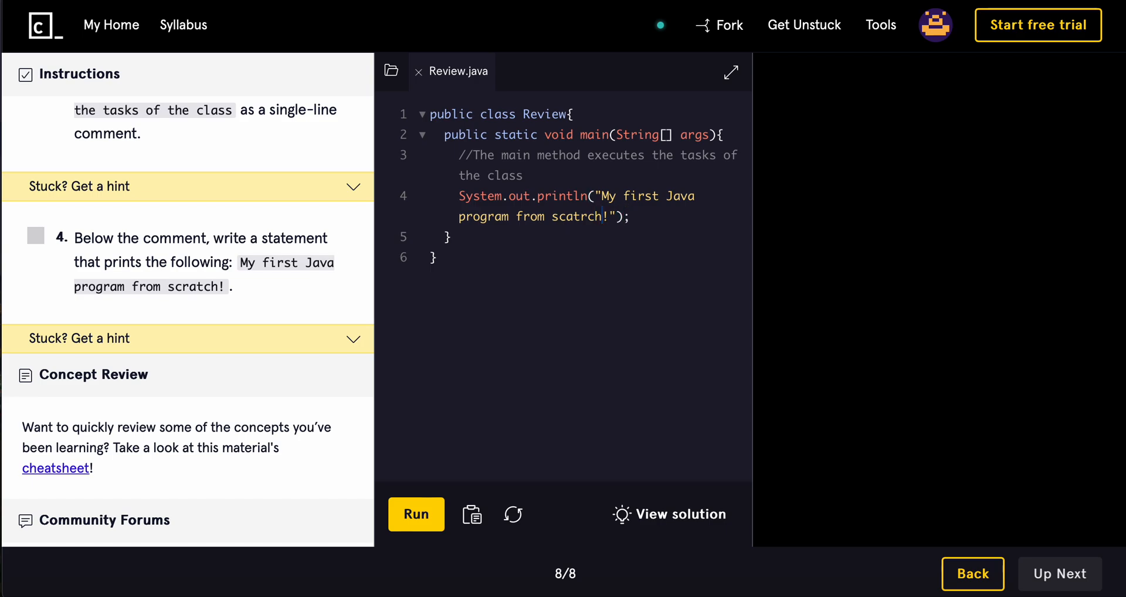
left_click(415, 514)
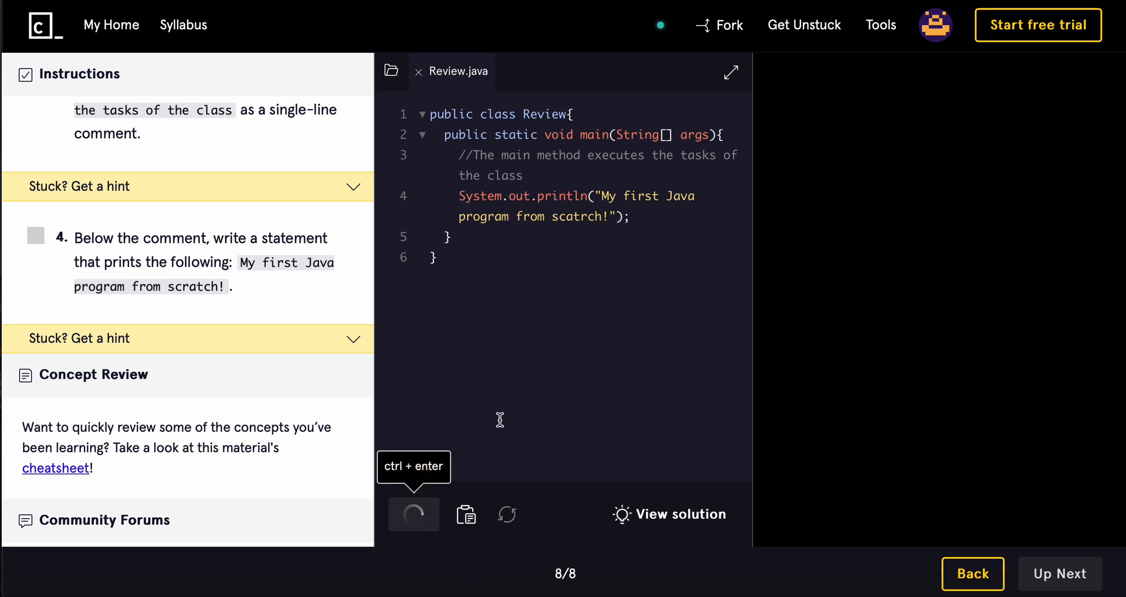
left_click(415, 513)
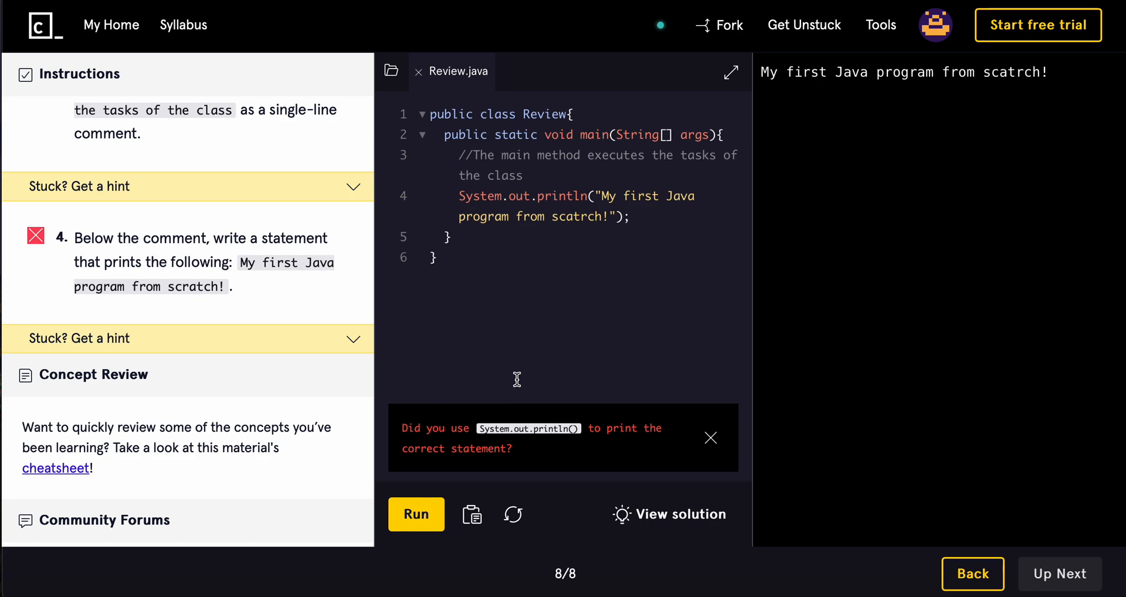
mouse_move(547, 349)
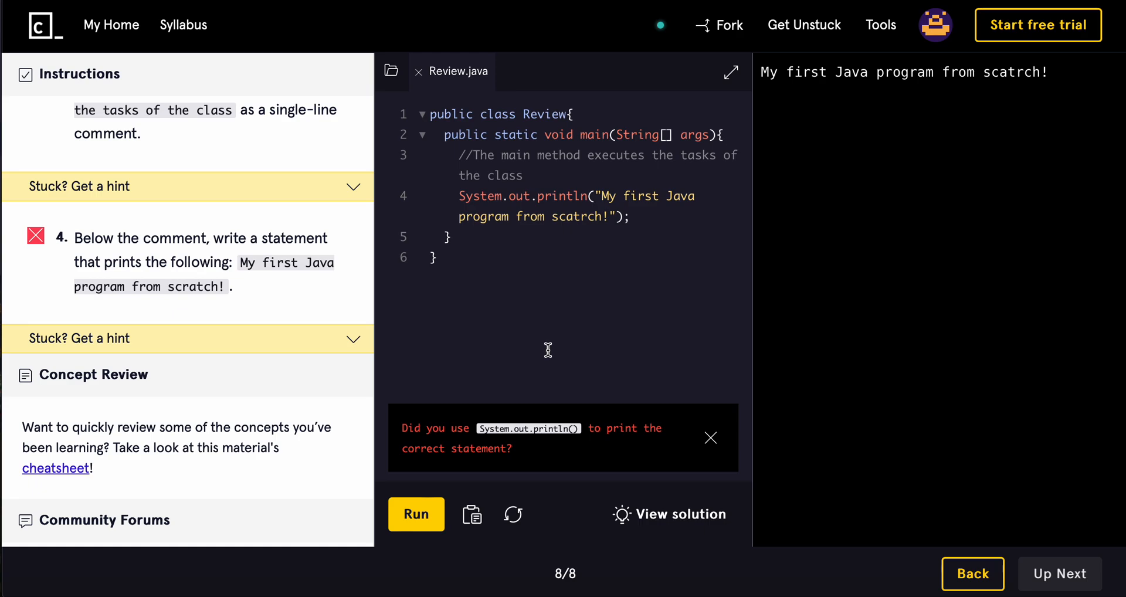
mouse_move(563, 222)
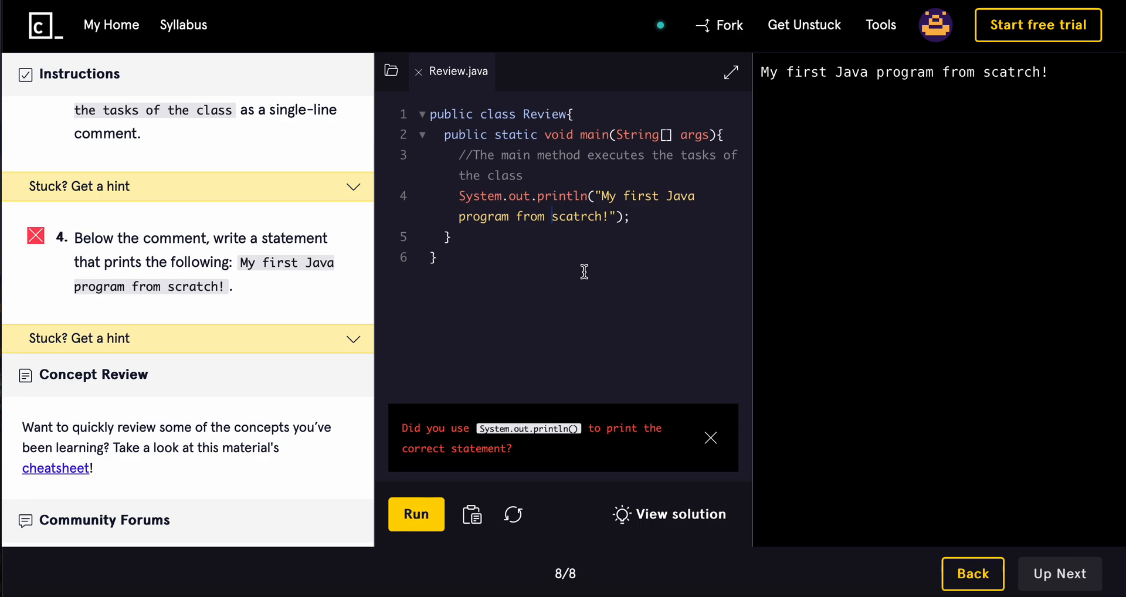
key("Backspace")
type("r")
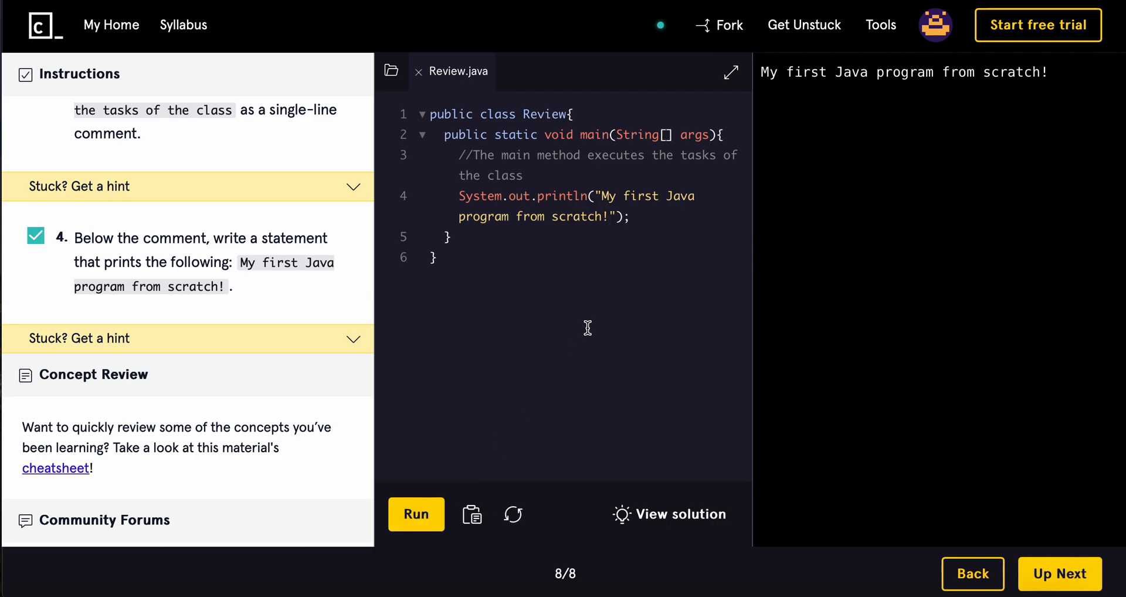
mouse_move(1061, 530)
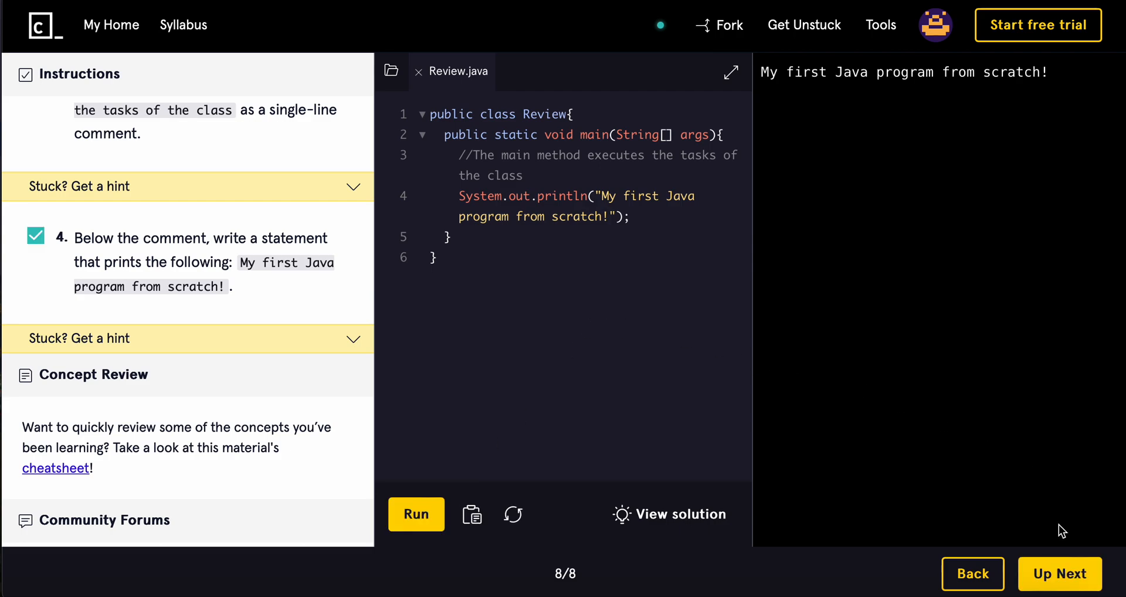
- Continue via Up Next and skip the upgrade offer to reach the What Is an IDE? article
left_click(1058, 573)
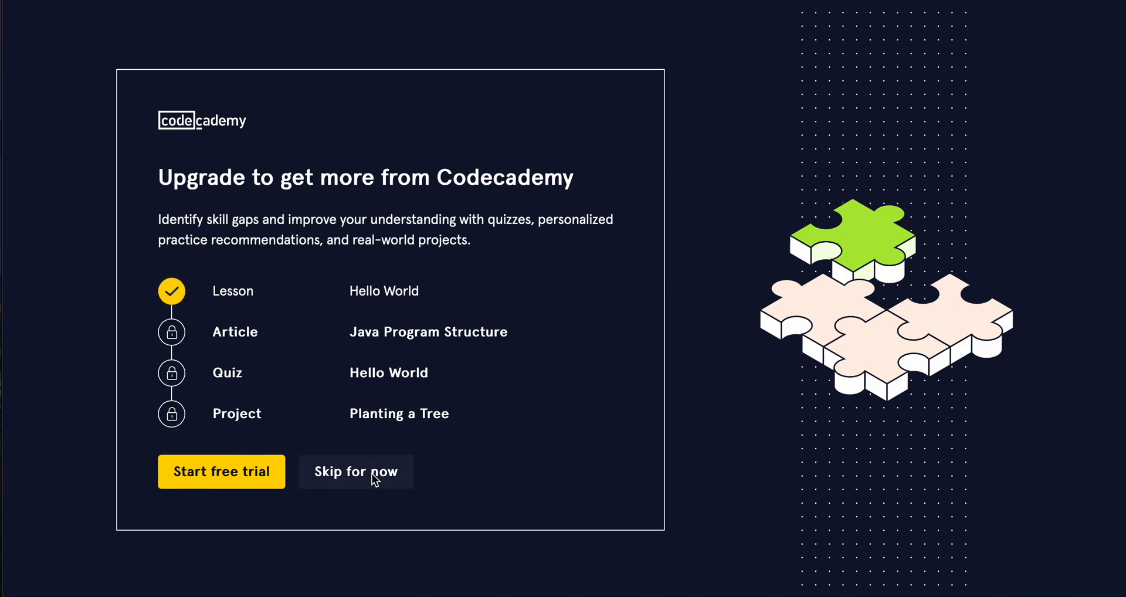
left_click(356, 471)
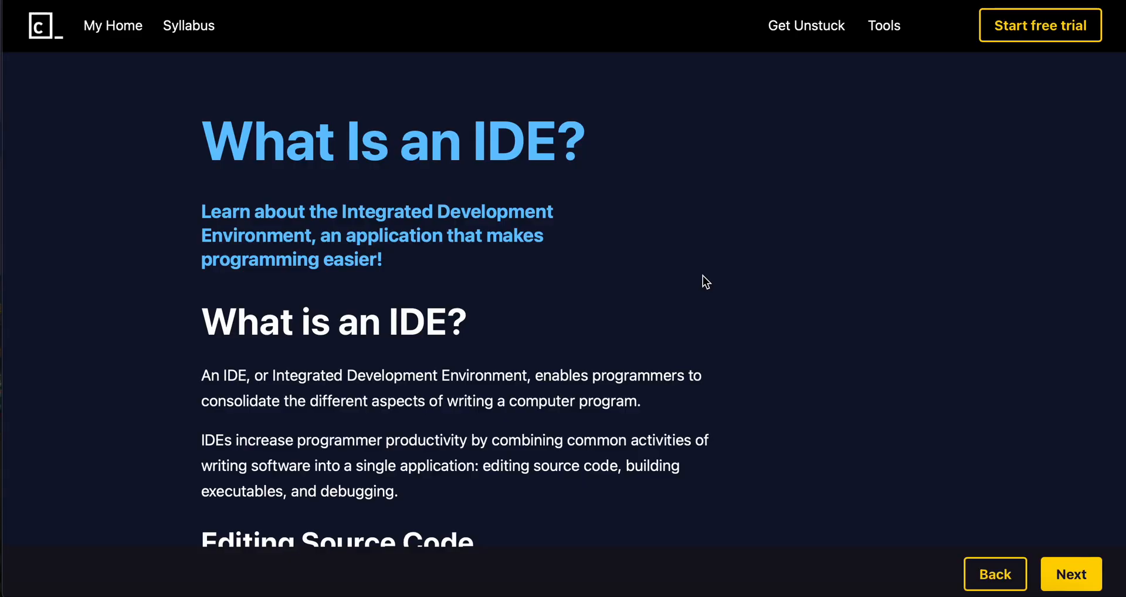